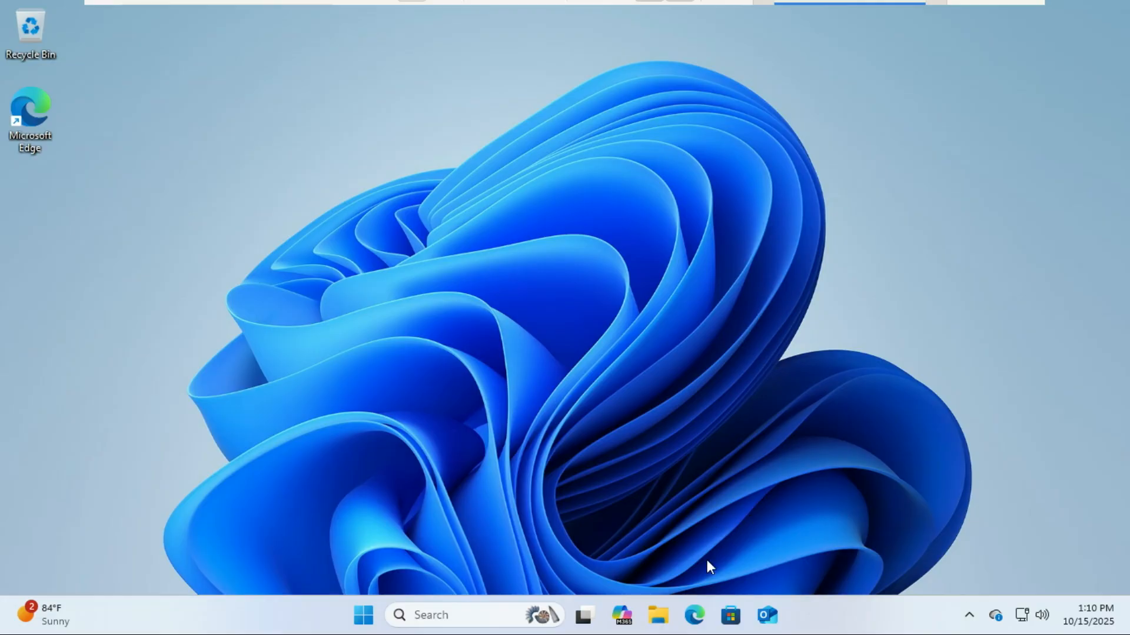
In Edge, search Google using the 'vmware workstation download' suggestion.
click(693, 614)
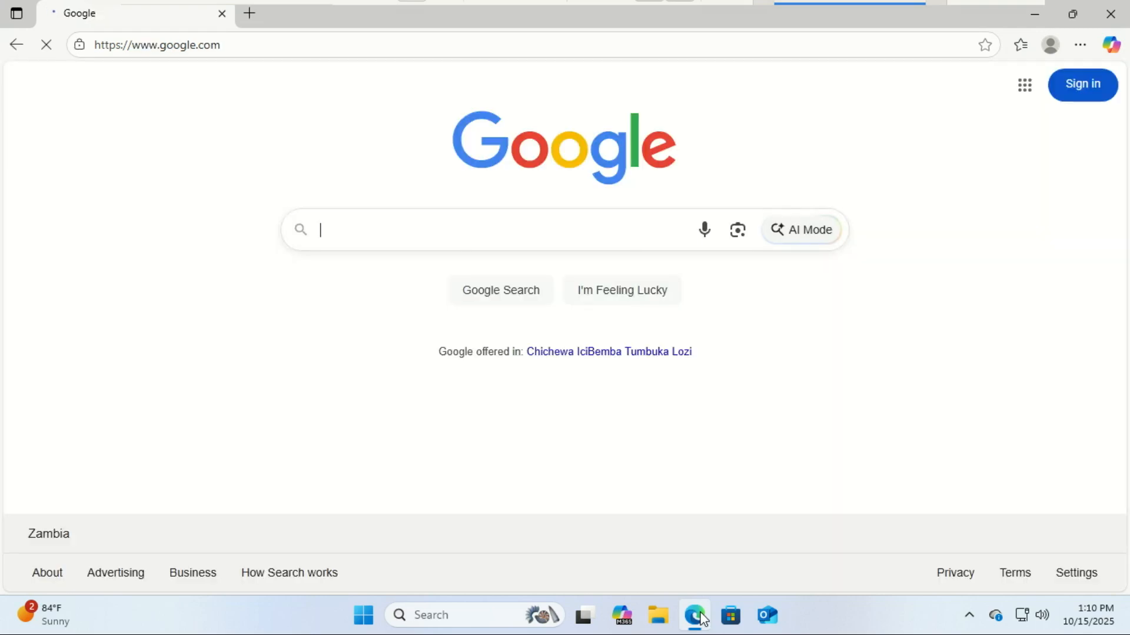
text(vmware)
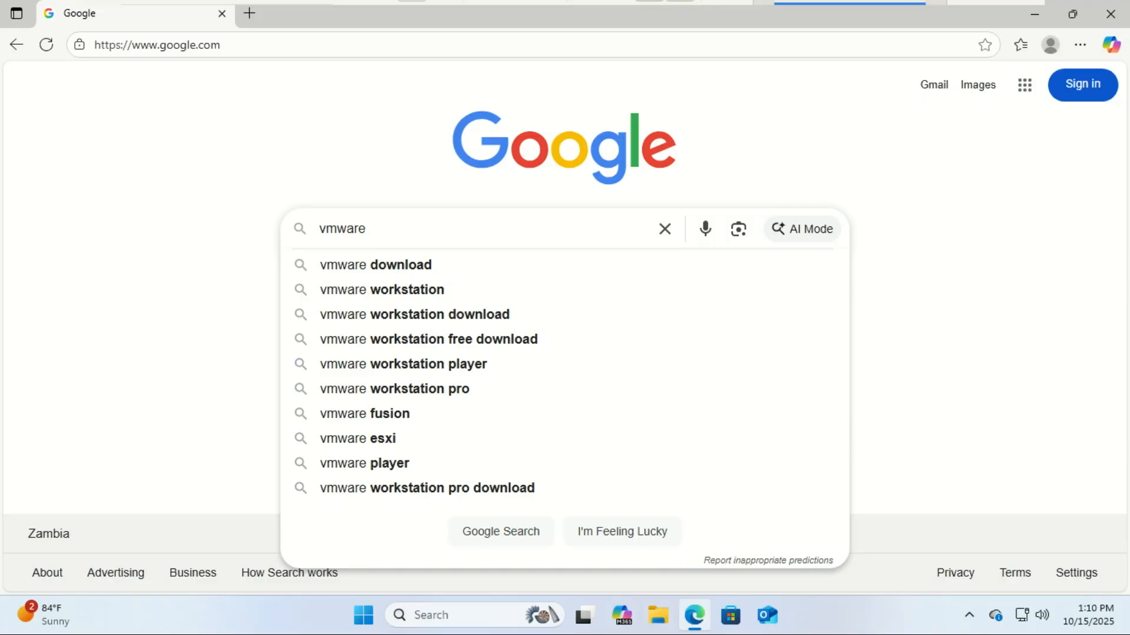
mouse_move(389, 290)
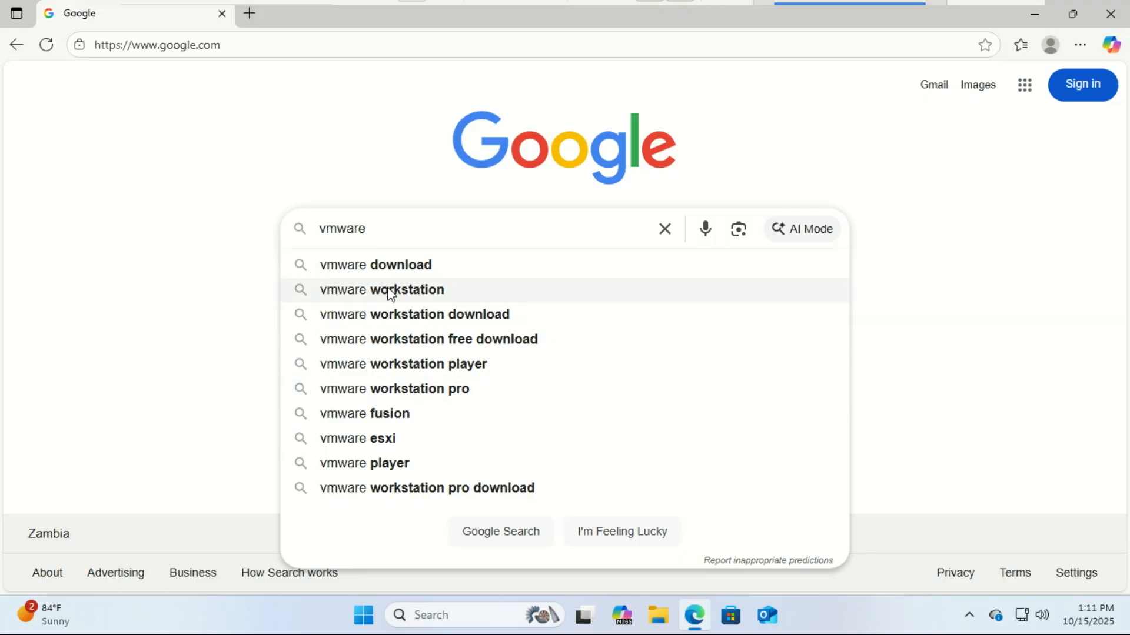
click(414, 315)
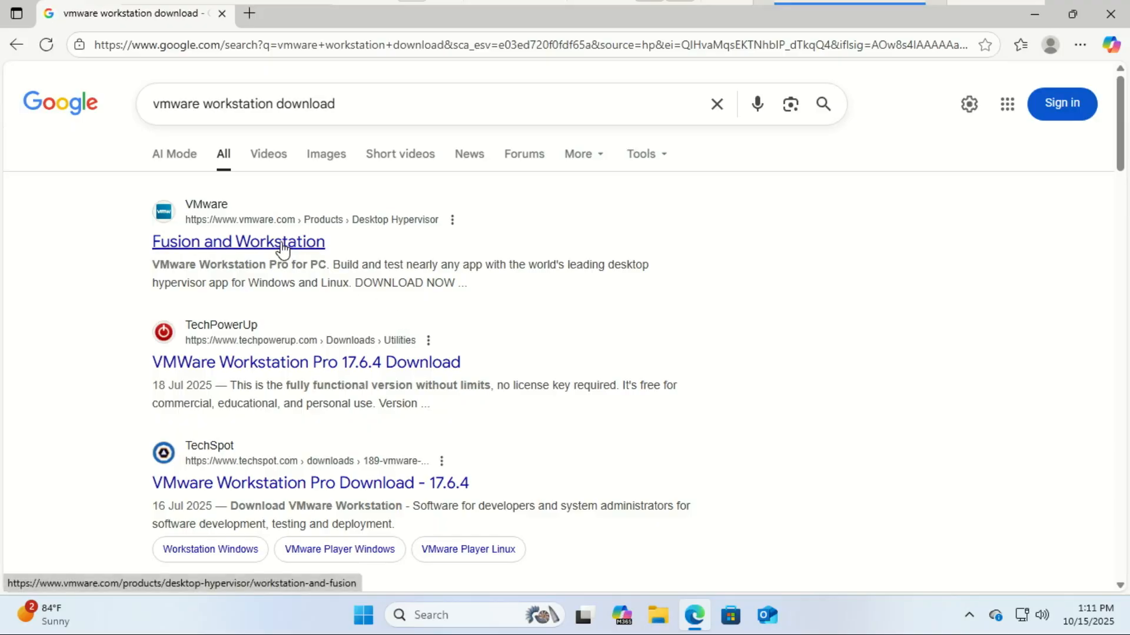
Open VMware's Fusion and Workstation page, accept cookies, and follow Workstation Pro for PC's download link.
click(237, 241)
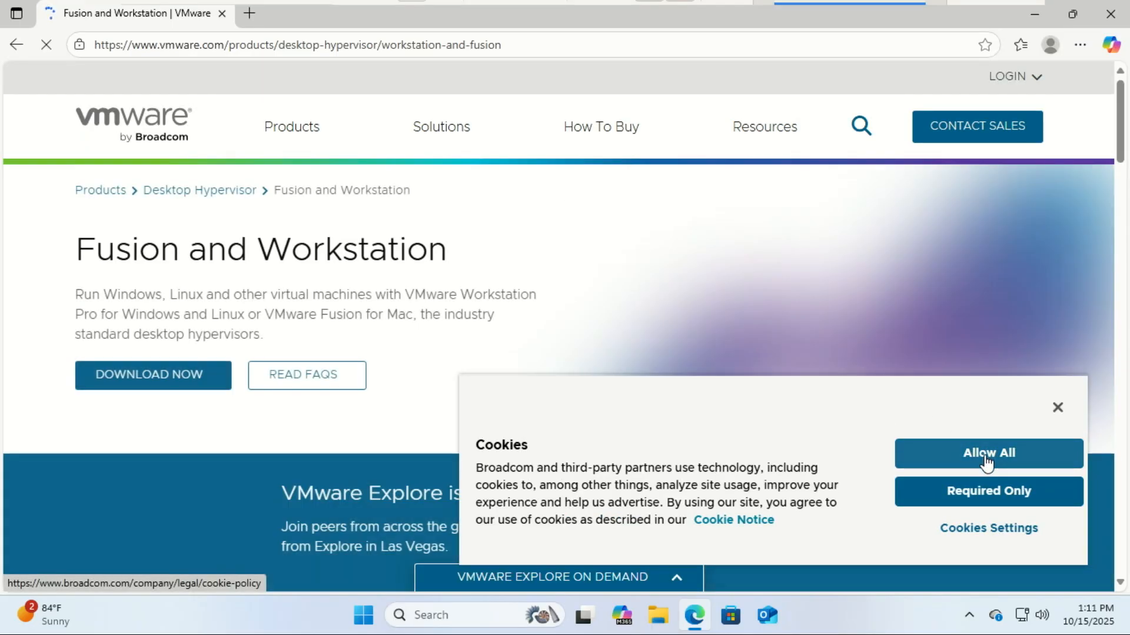
click(987, 453)
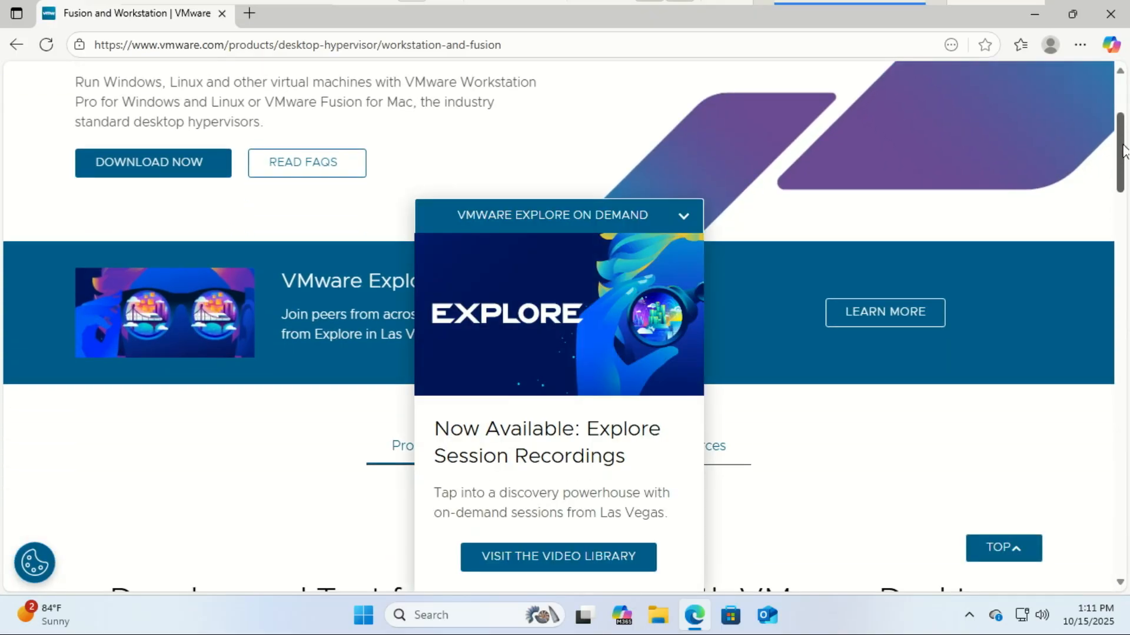
click(682, 215)
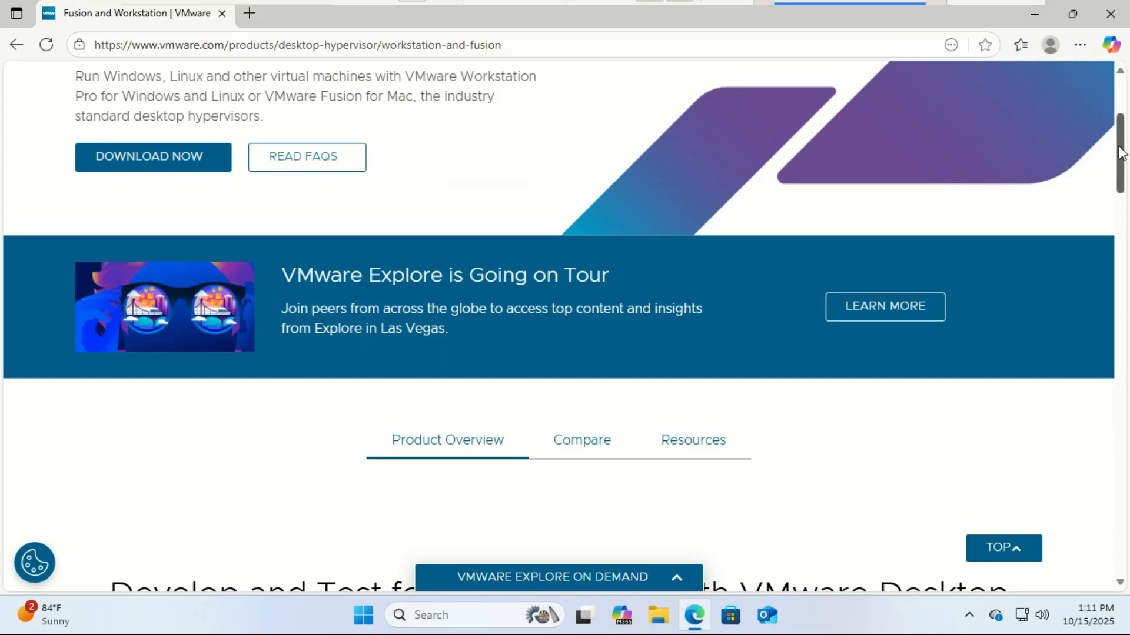
scroll(down, 3)
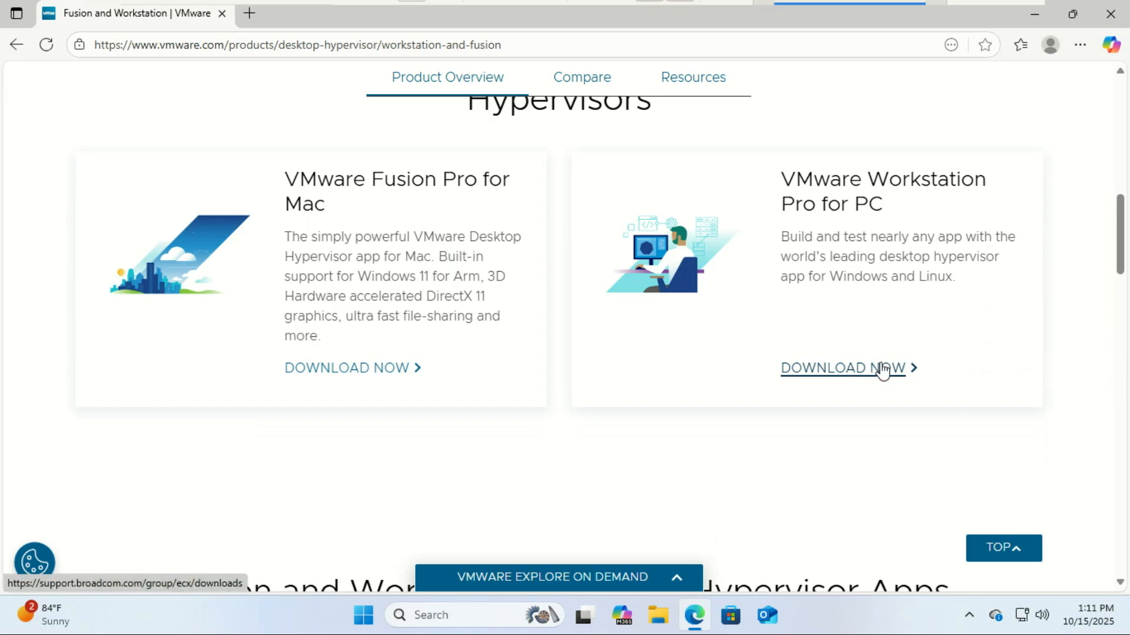
click(843, 369)
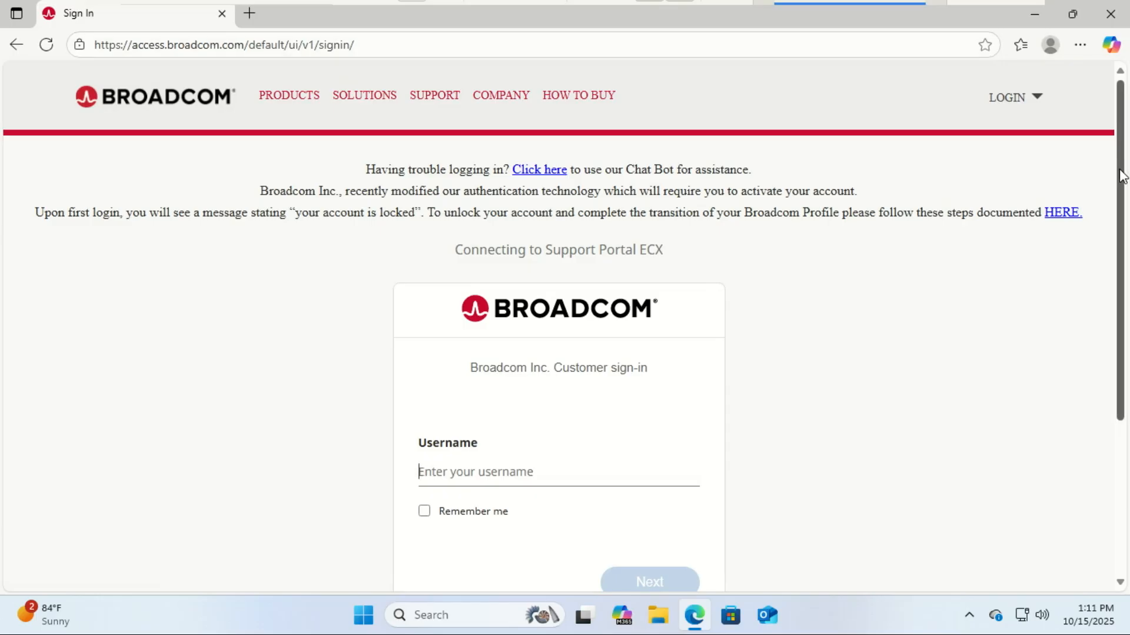
Open the Broadcom account registration page from the LOGIN menu.
scroll(down, 3)
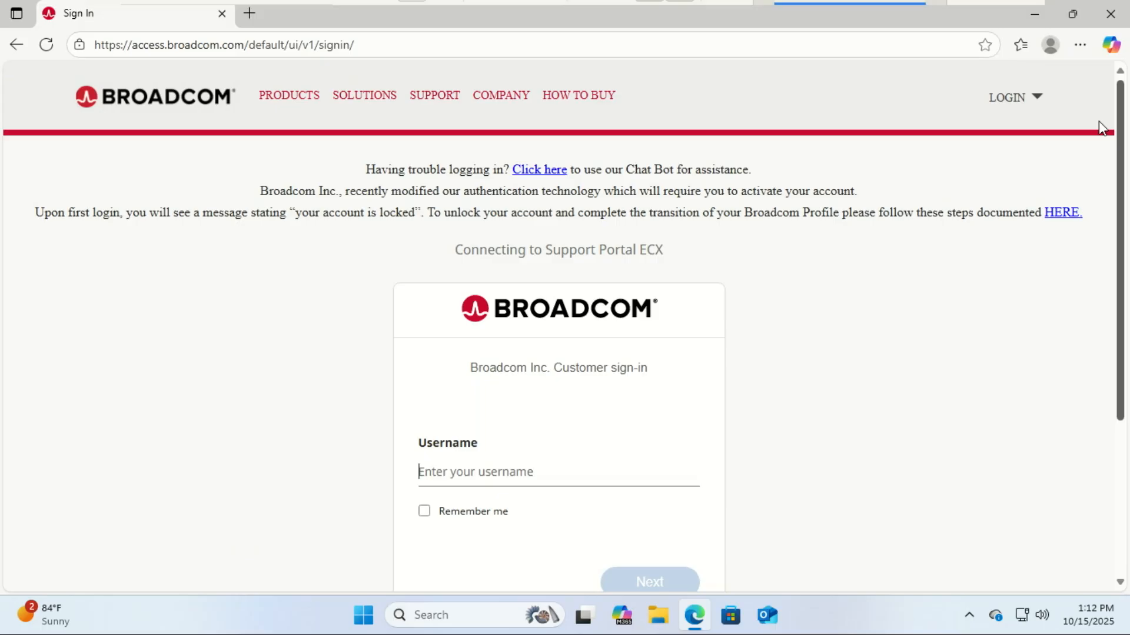
click(1008, 98)
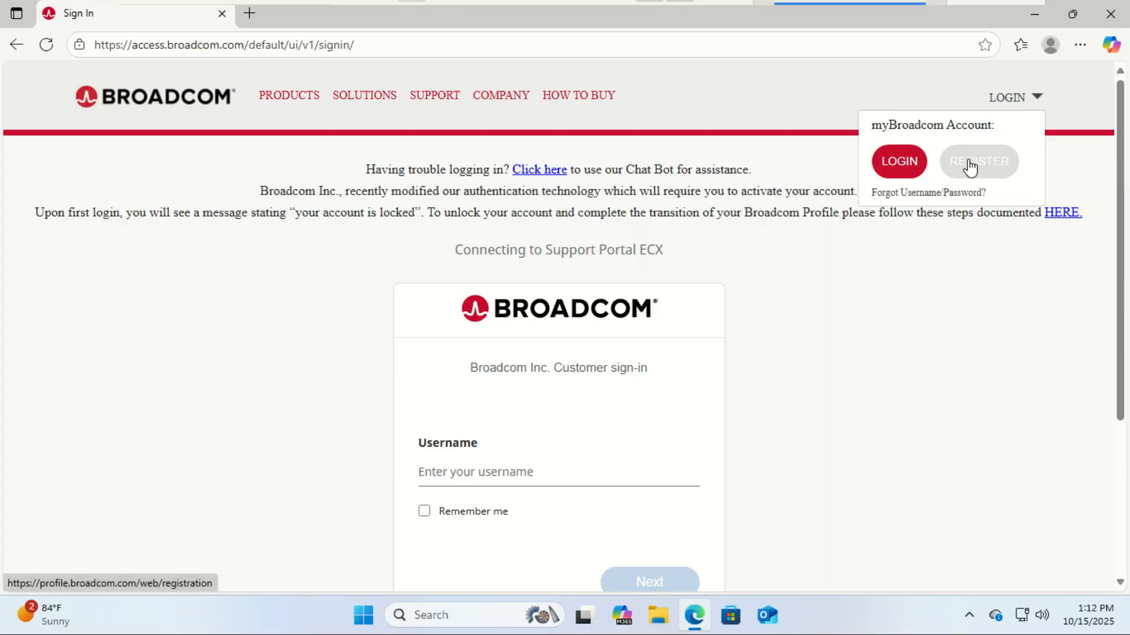
click(978, 161)
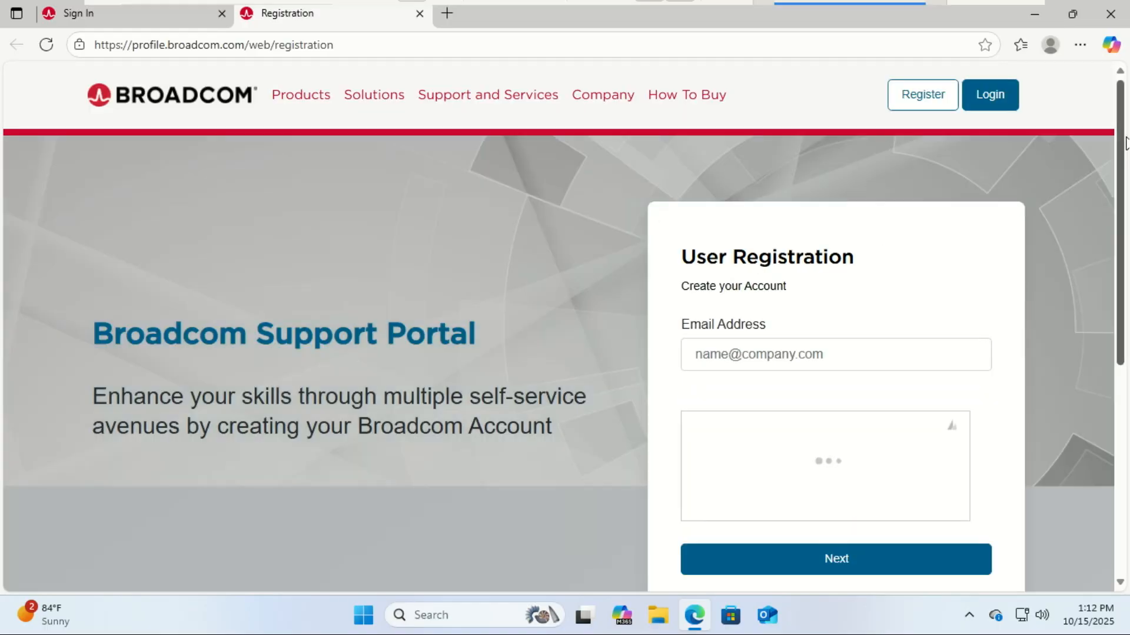
scroll(down, 3)
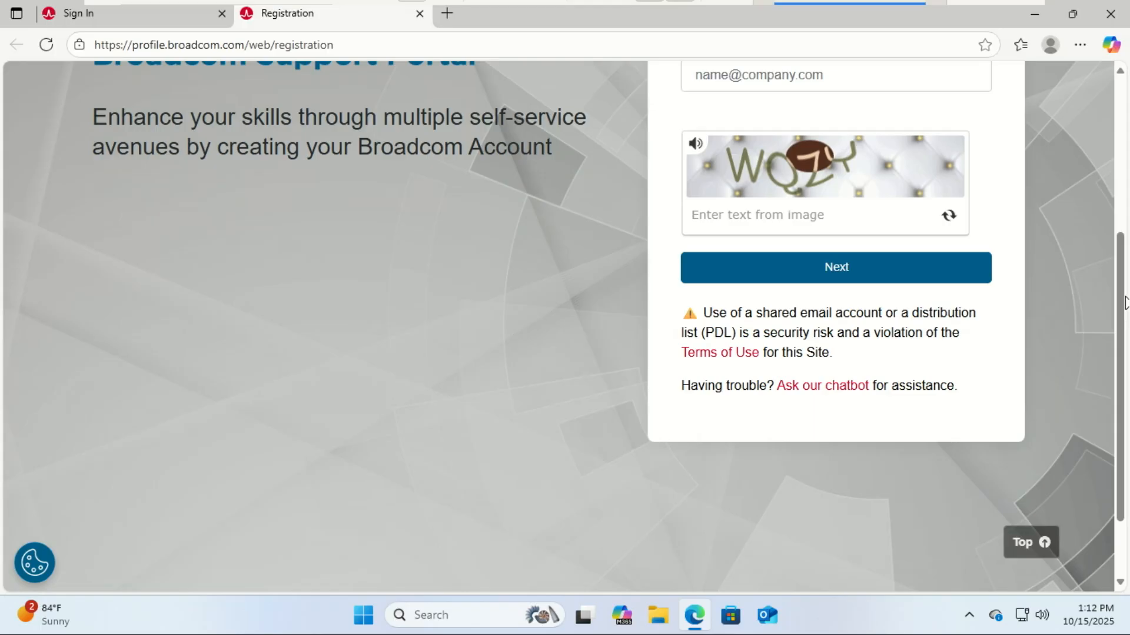
scroll(up, 3)
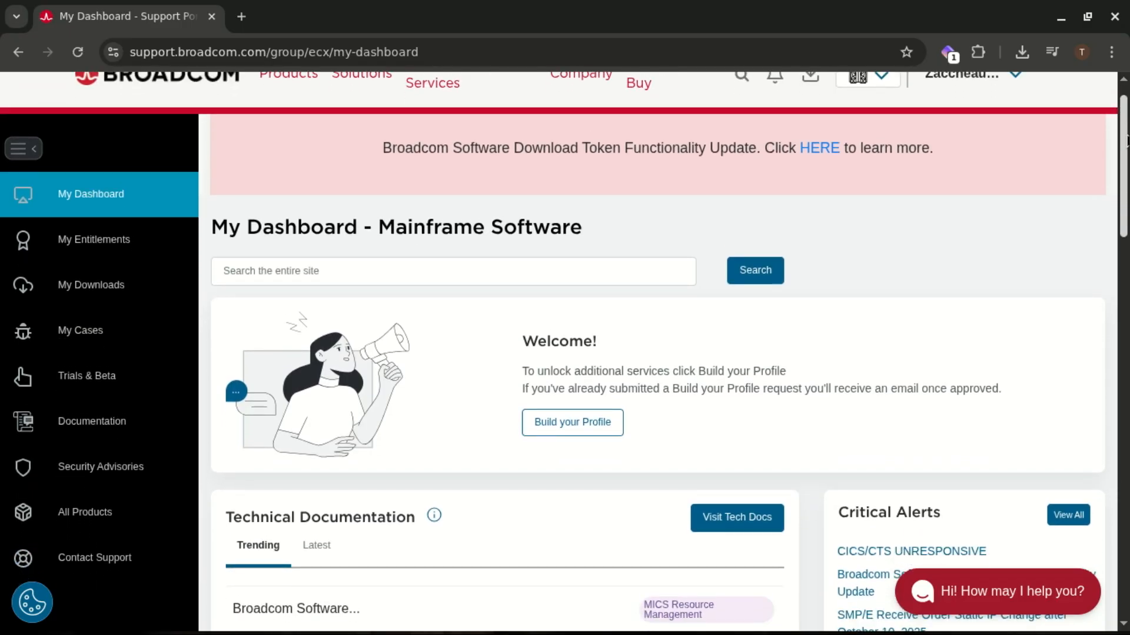
Open My Downloads' free software list and choose VMware Workstation Pro.
scroll(down, 3)
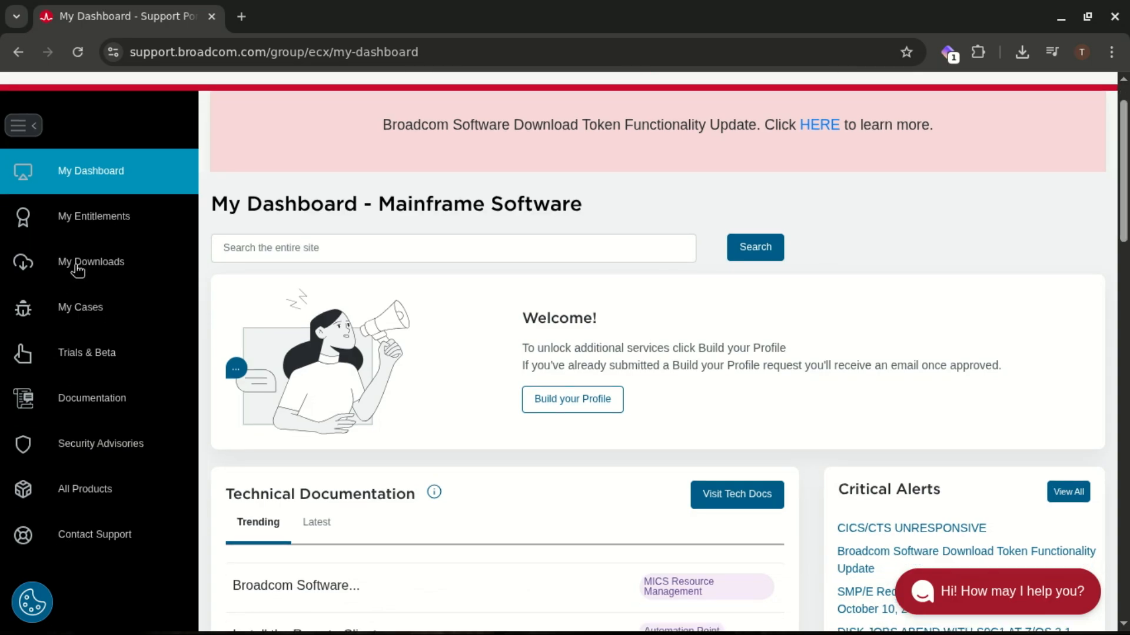
click(90, 261)
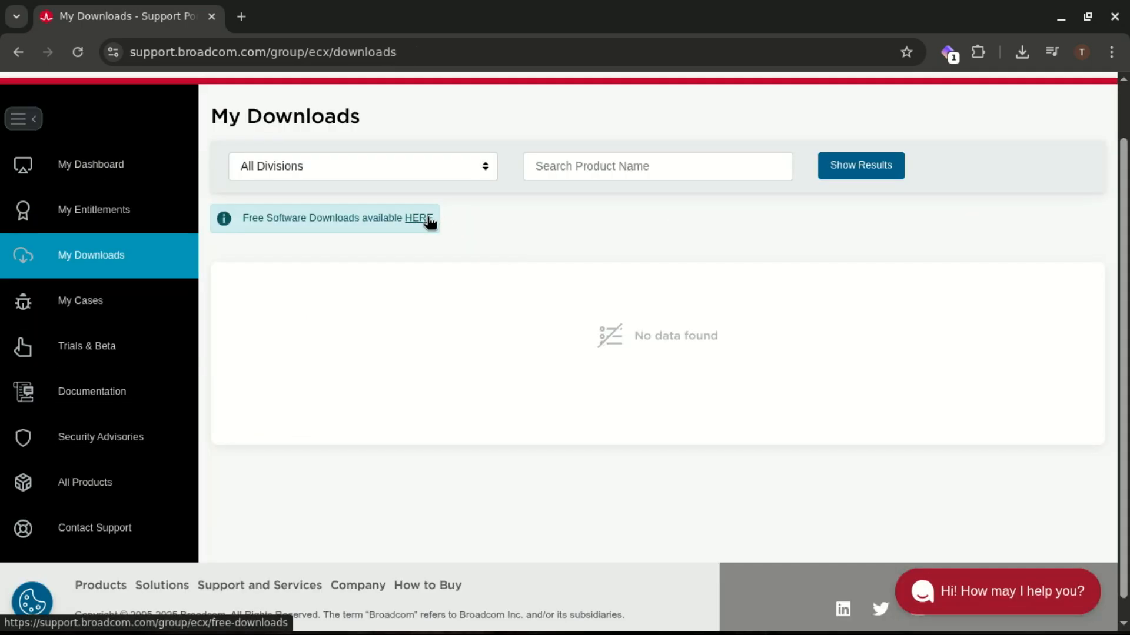
click(417, 219)
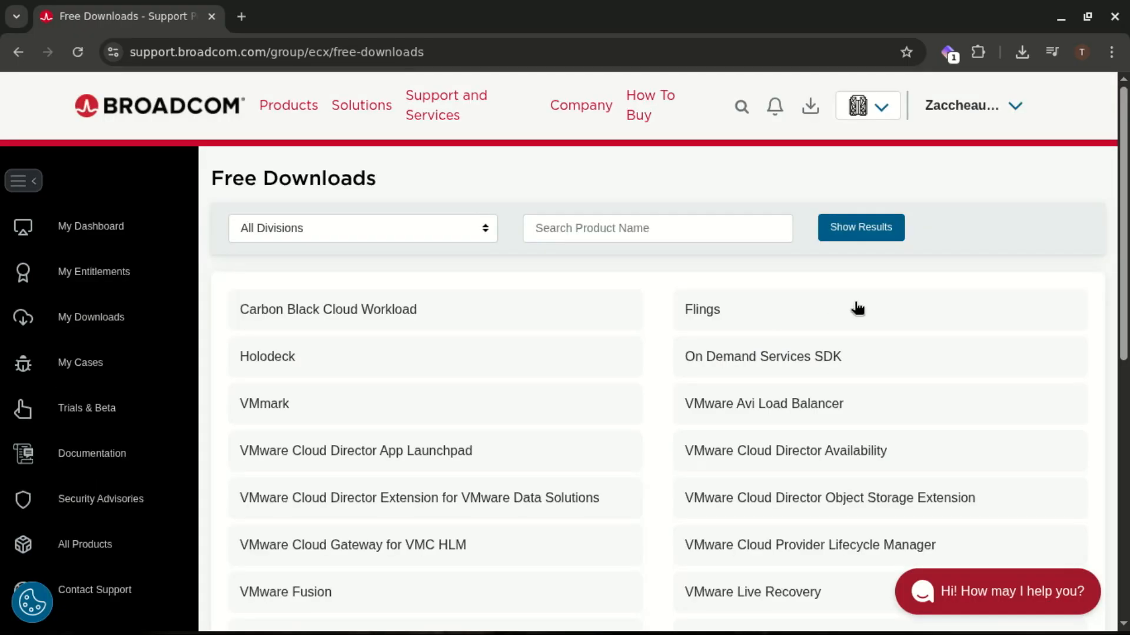
scroll(down, 3)
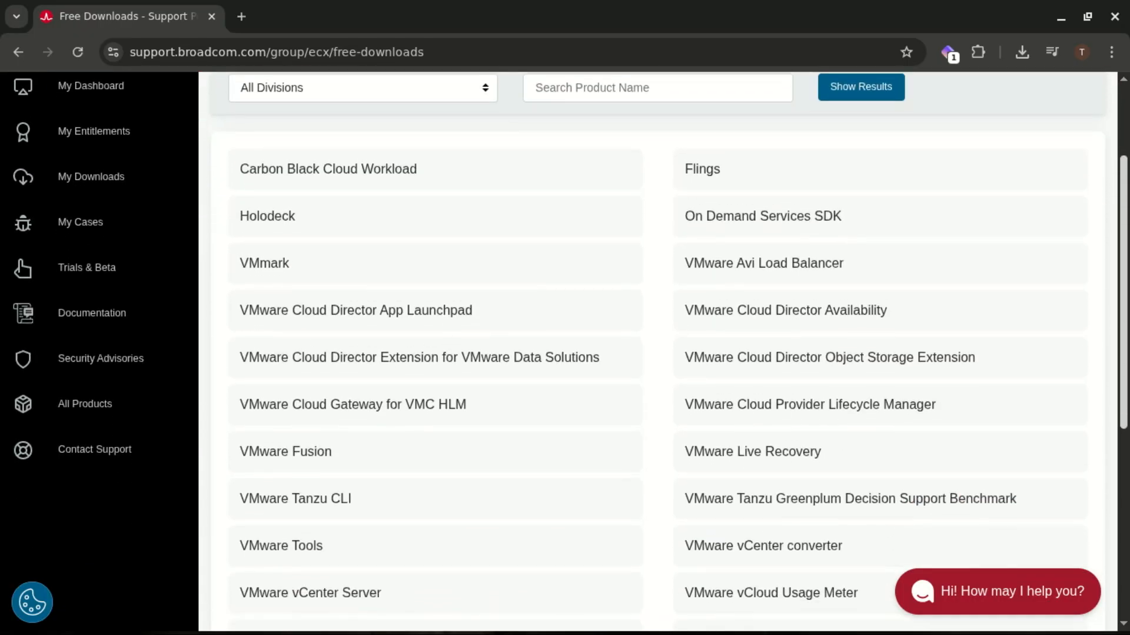
scroll(down, 3)
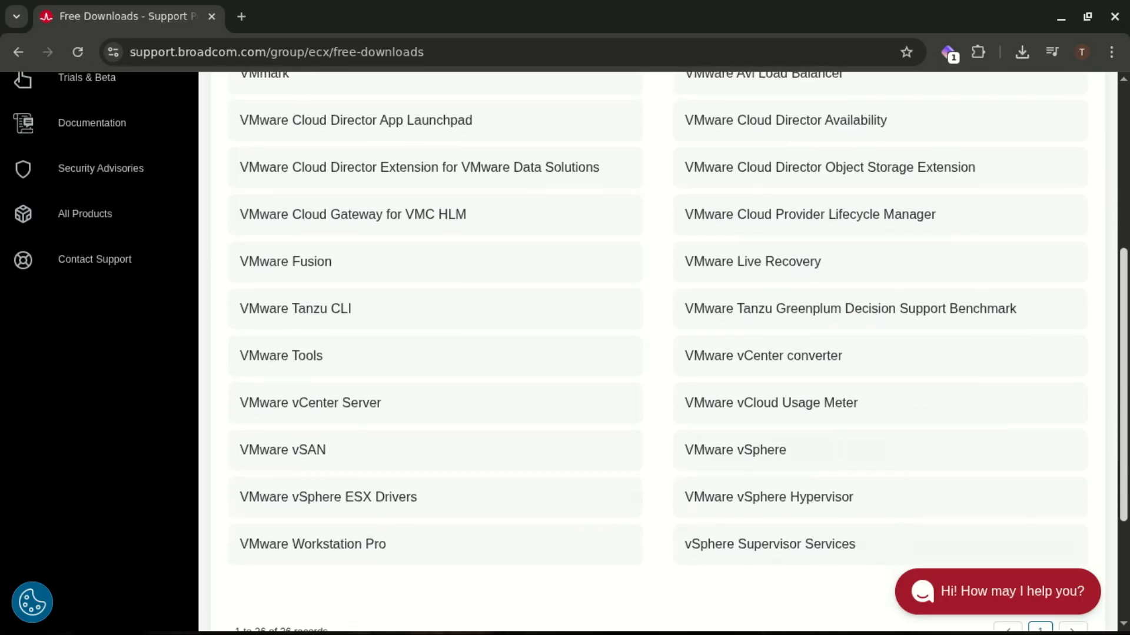
scroll(down, 3)
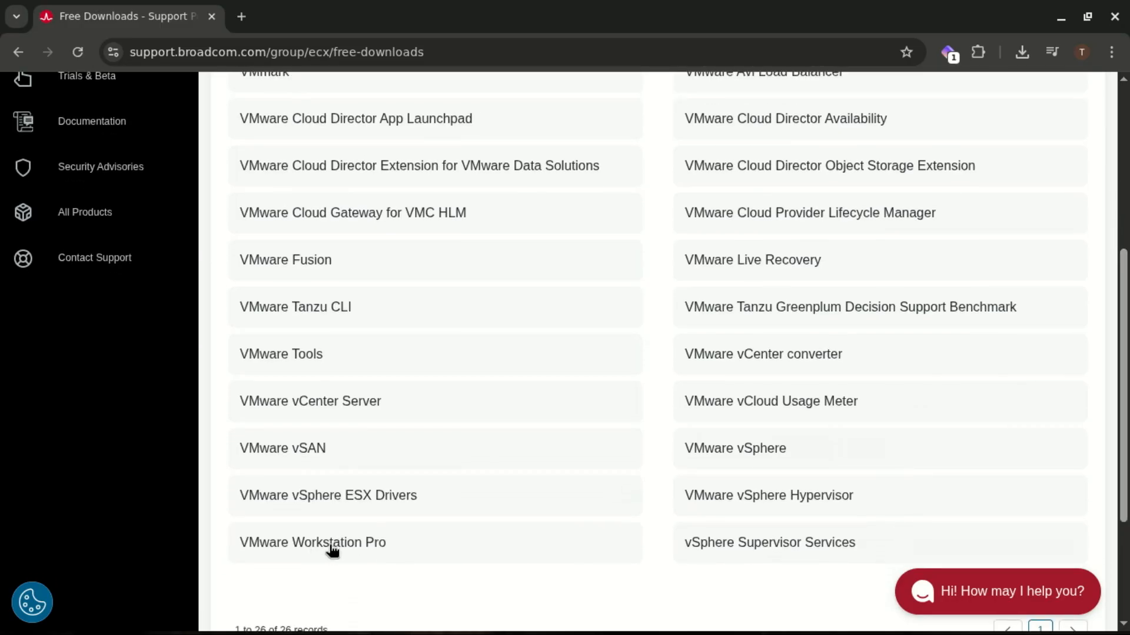
click(312, 542)
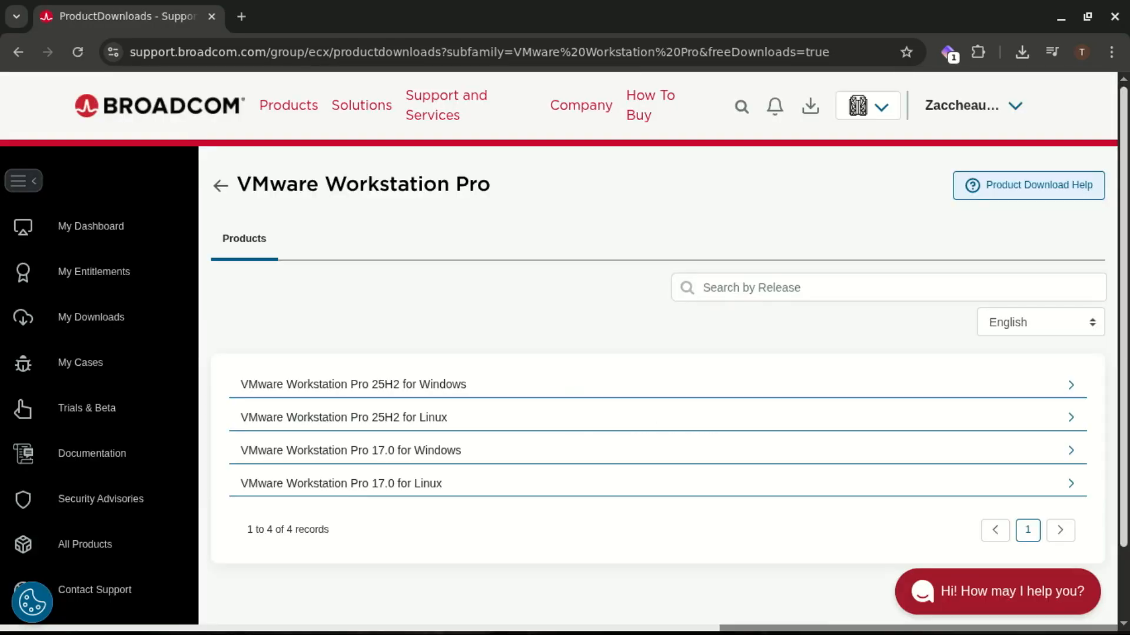
Expand Workstation Pro 25H2 for Windows and download its installer file.
scroll(down, 3)
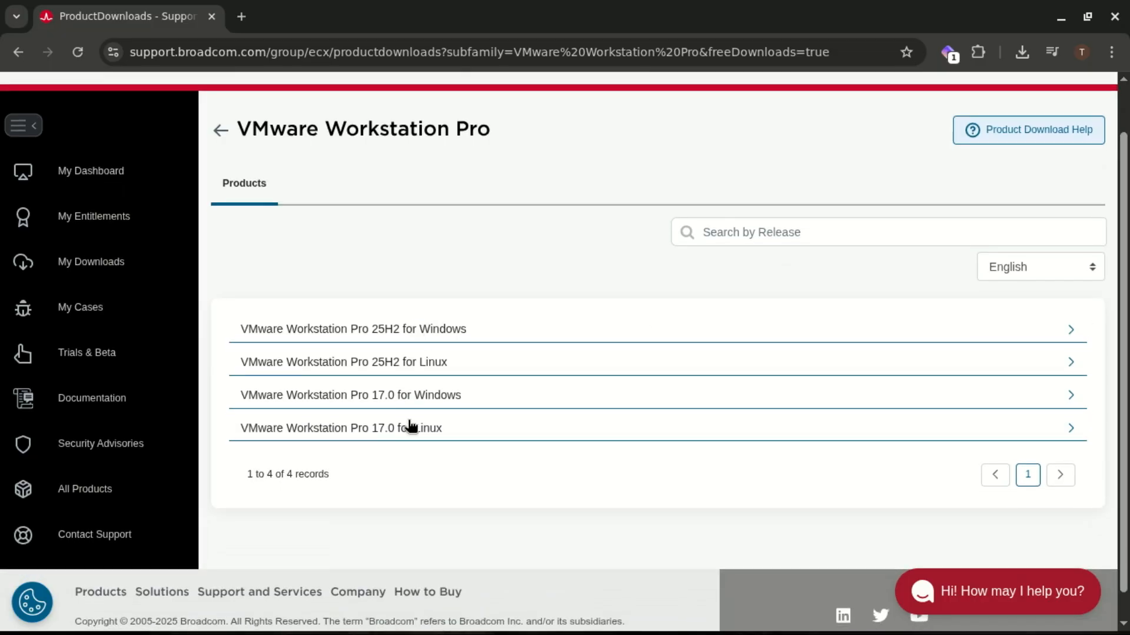
mouse_move(388, 337)
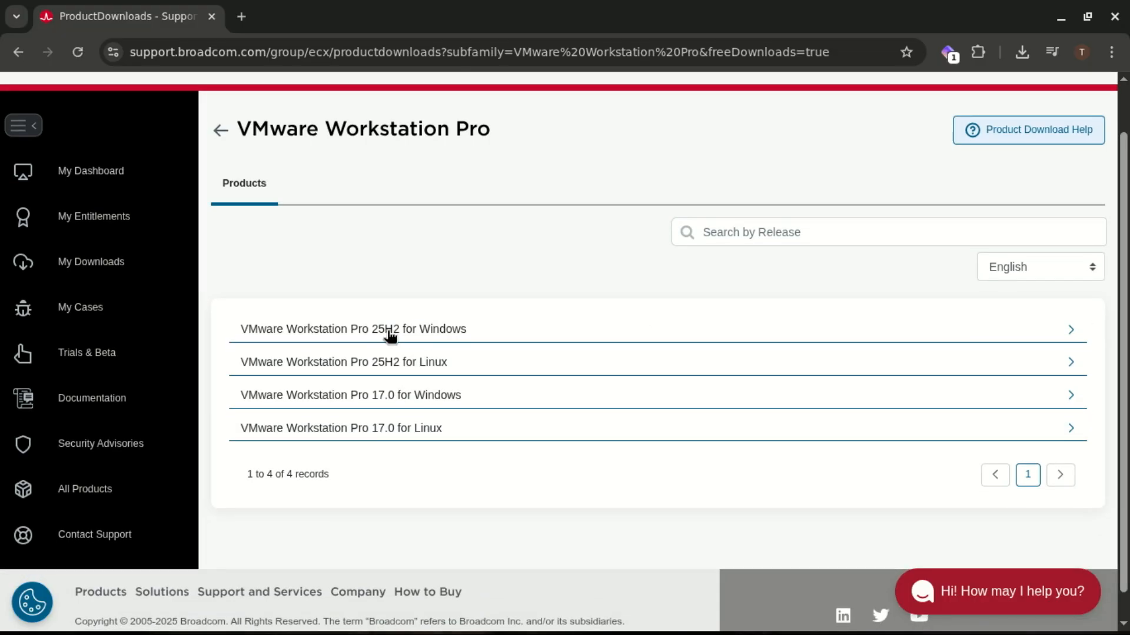
click(353, 330)
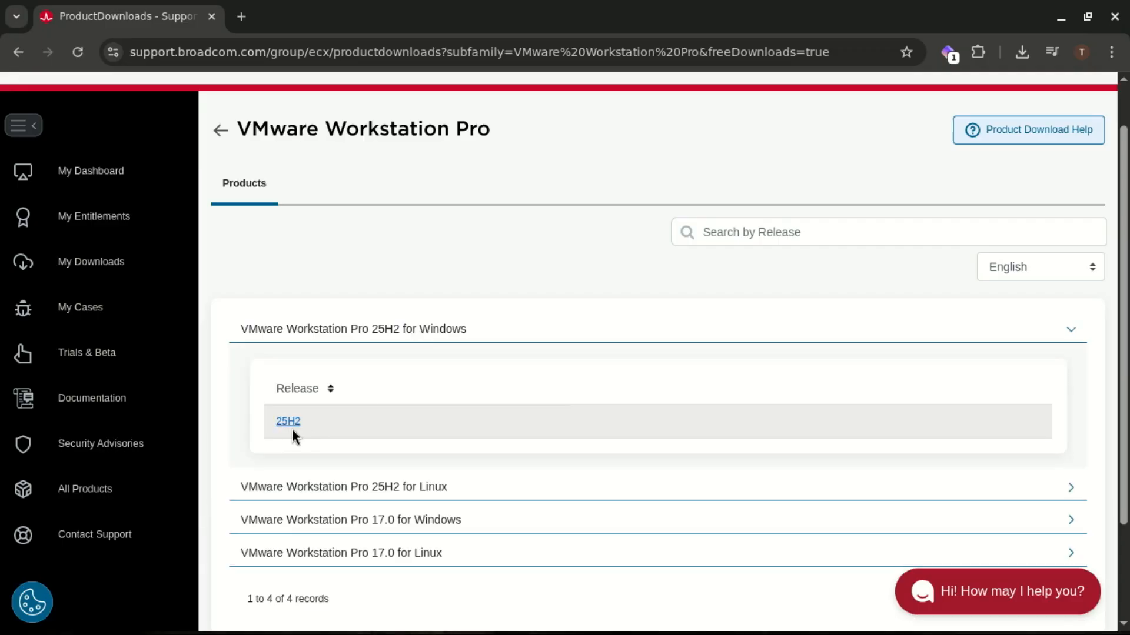
click(288, 421)
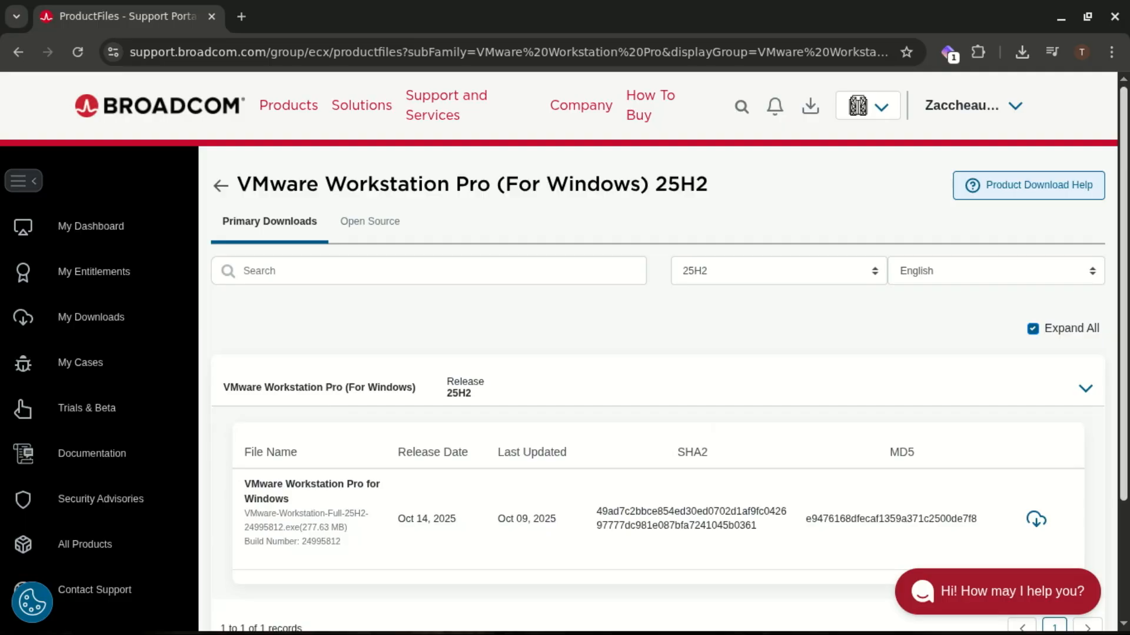
scroll(down, 3)
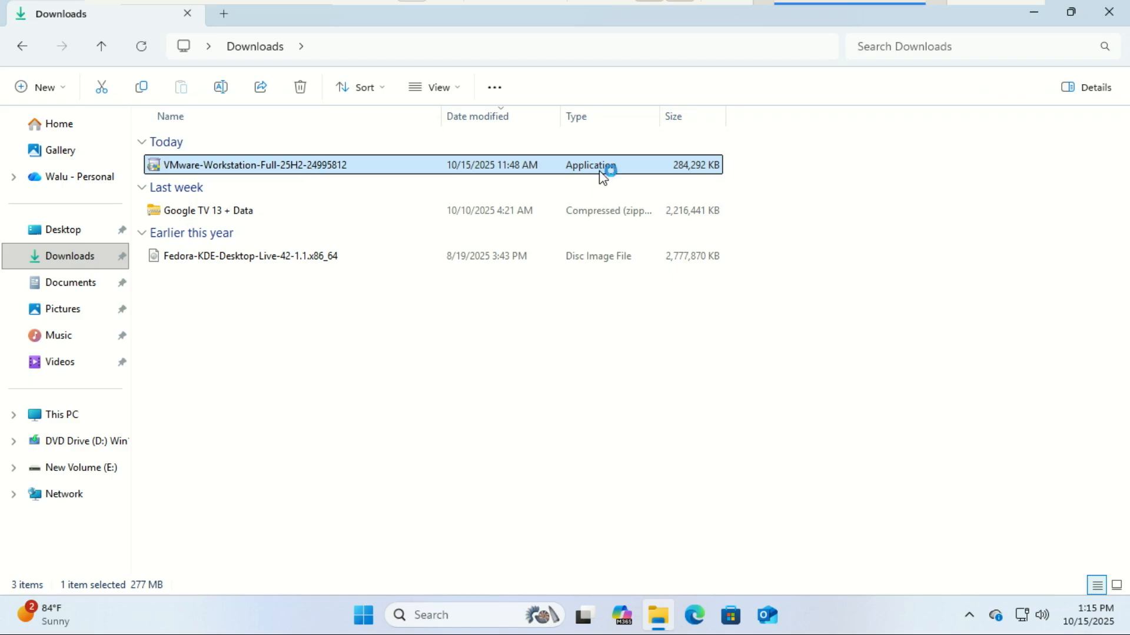
Launch the VMware-Workstation-Full-25H2 installer and close the Downloads window.
double_click(244, 164)
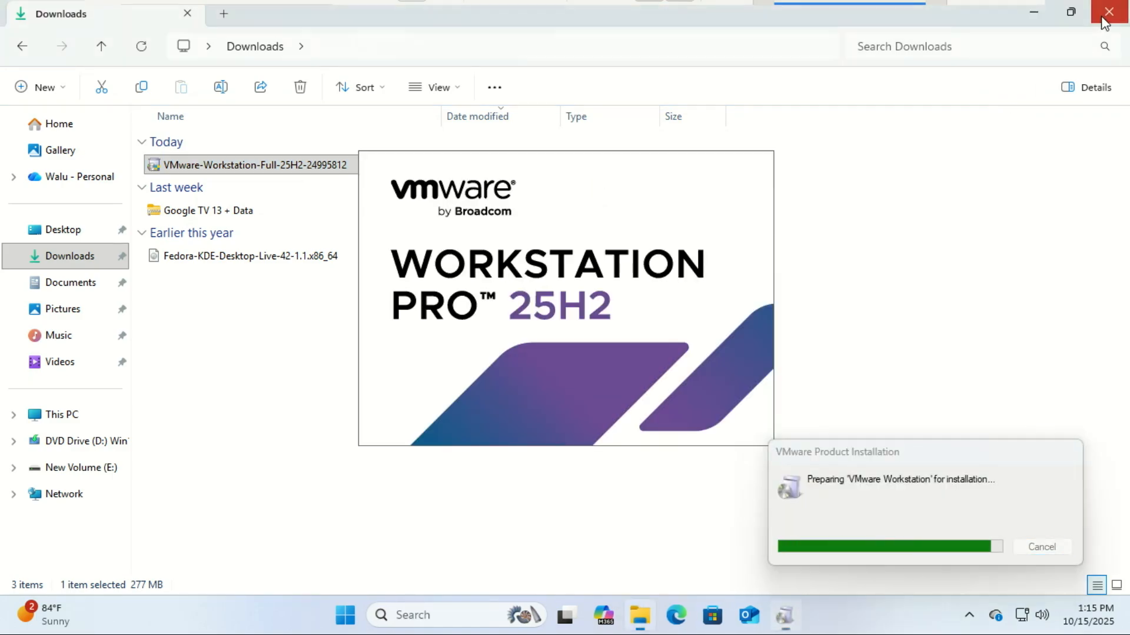
click(1108, 12)
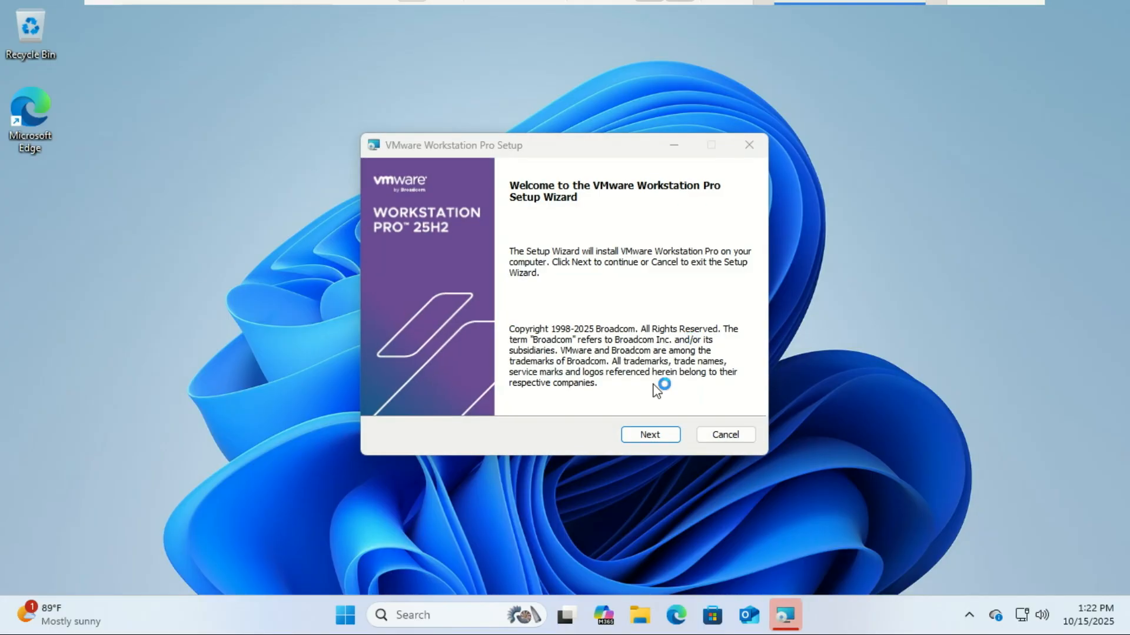
Accept the license, keep every default setup option, install Workstation Pro, and finish.
click(649, 434)
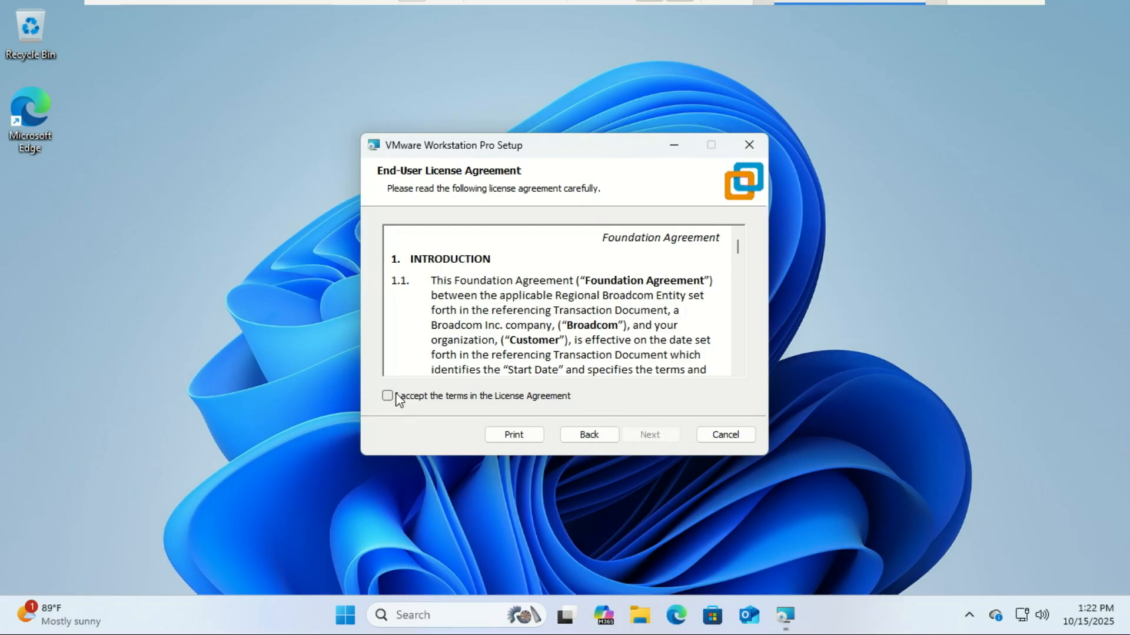
click(387, 395)
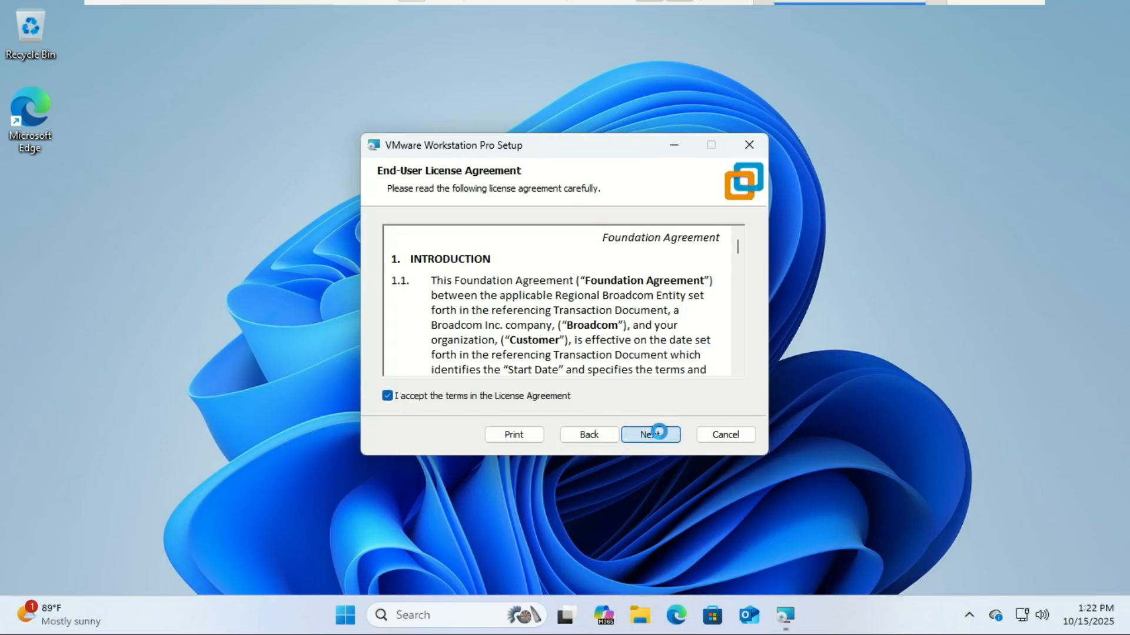
click(649, 434)
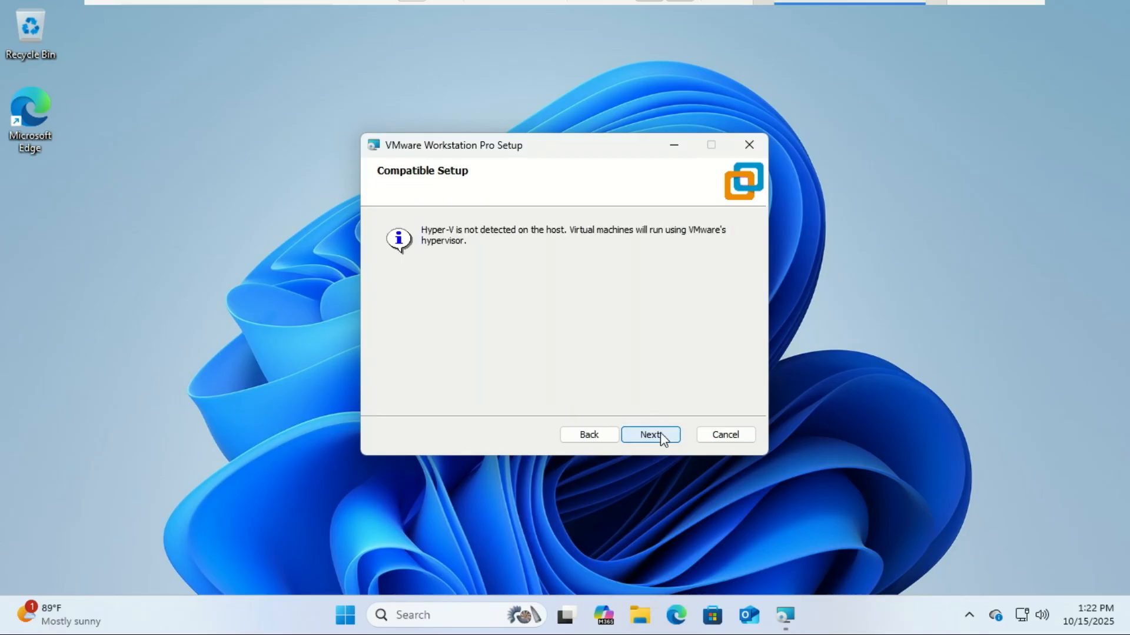
click(648, 434)
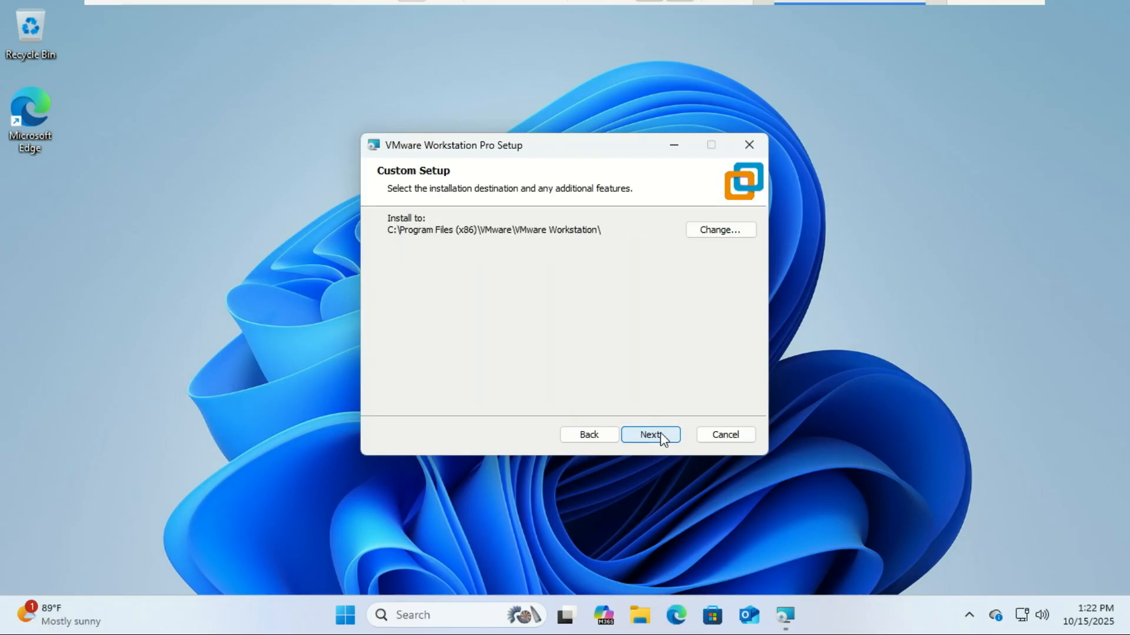
click(648, 434)
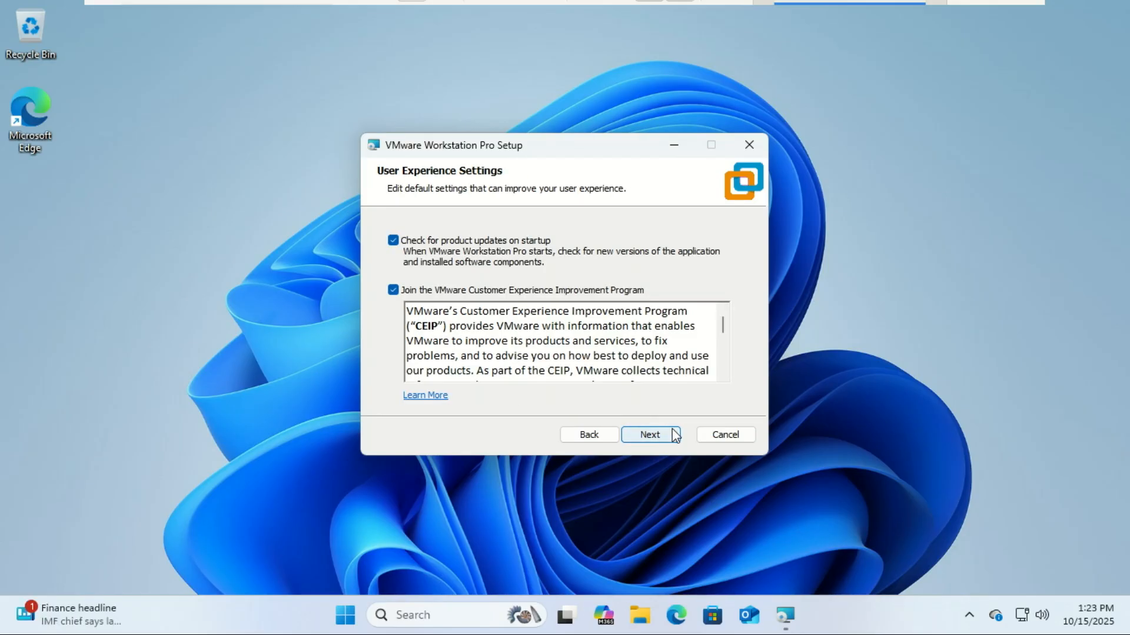
click(648, 434)
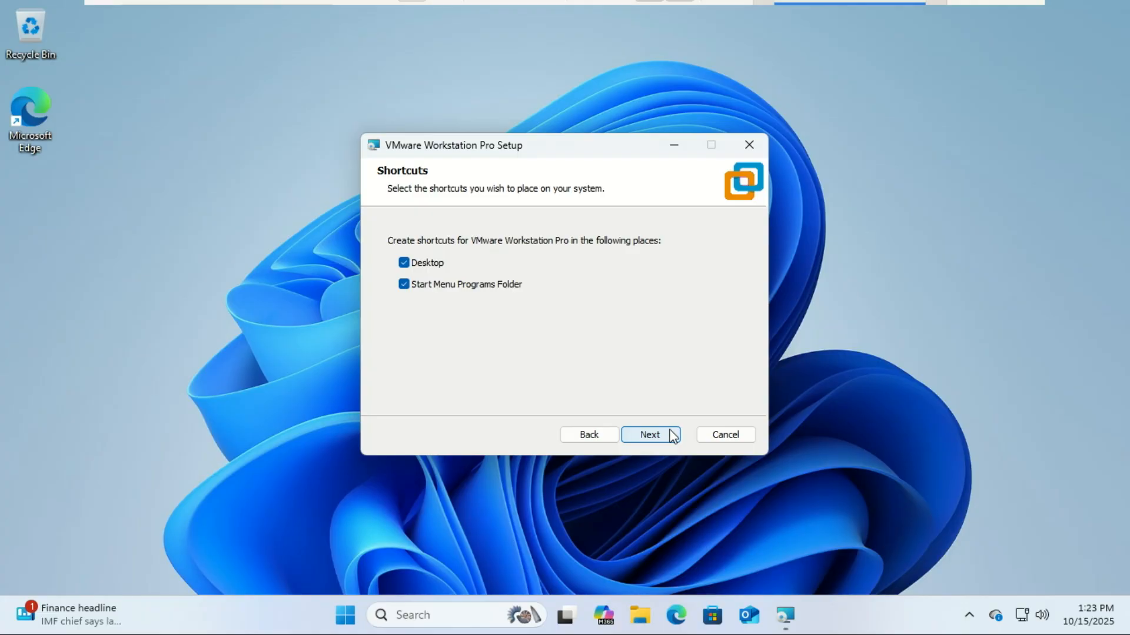
click(648, 434)
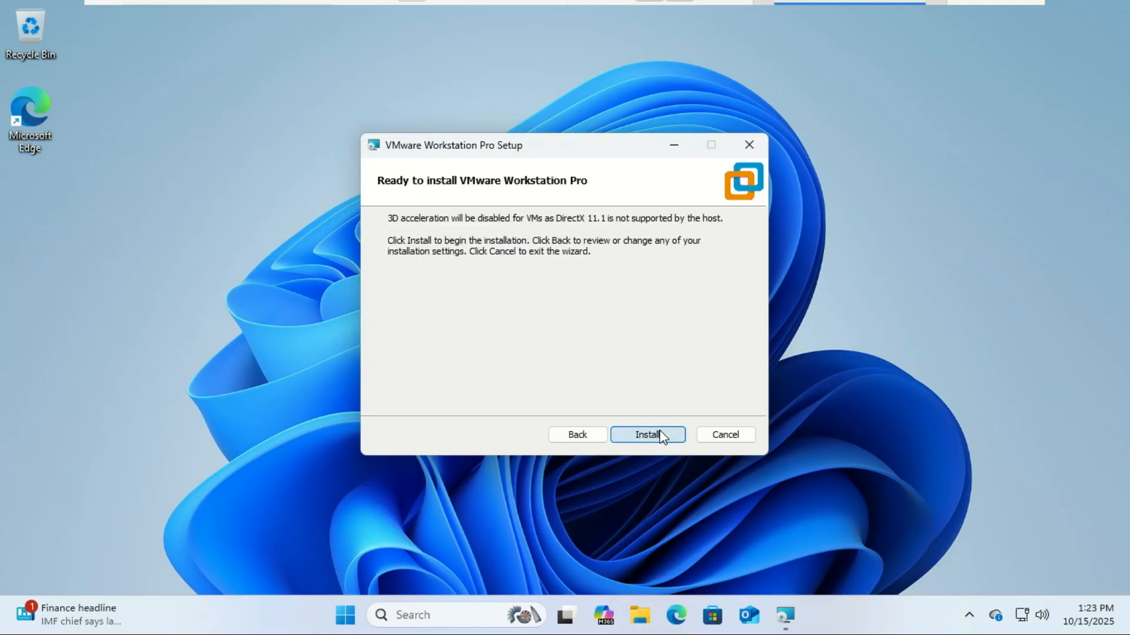
click(646, 434)
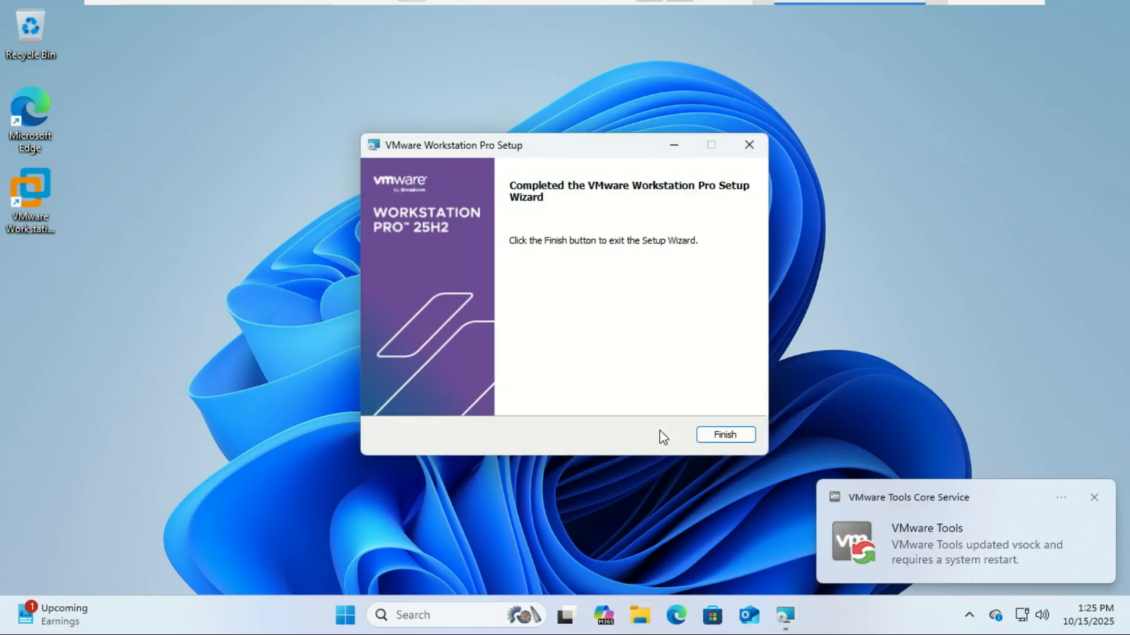
click(724, 435)
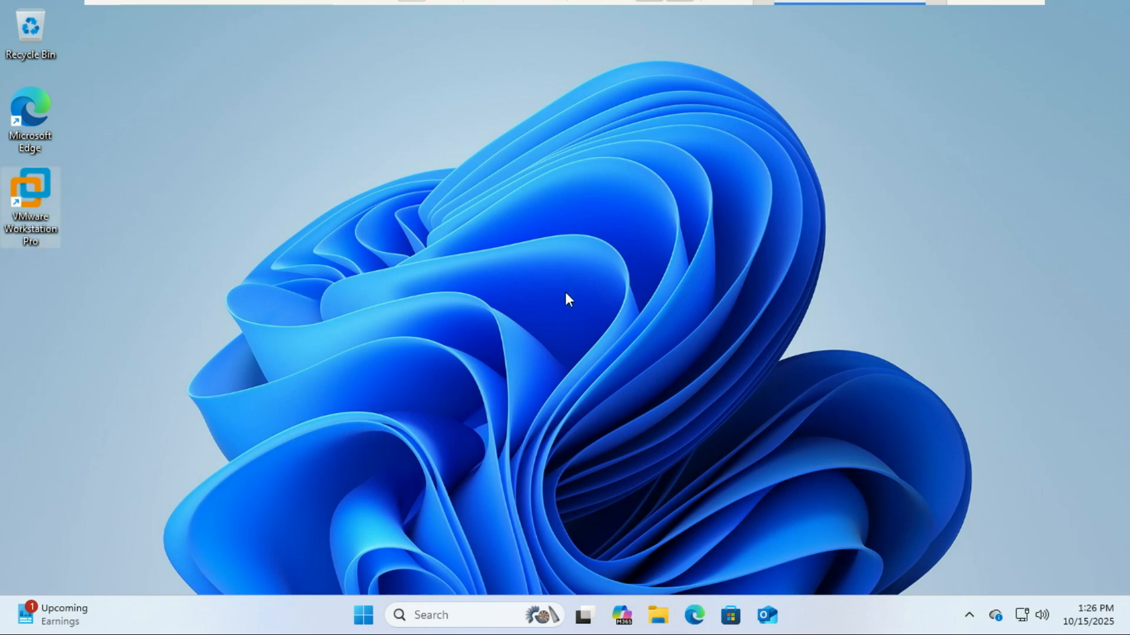
Launch Workstation Pro maximized and start the New Virtual Machine Wizard.
double_click(29, 198)
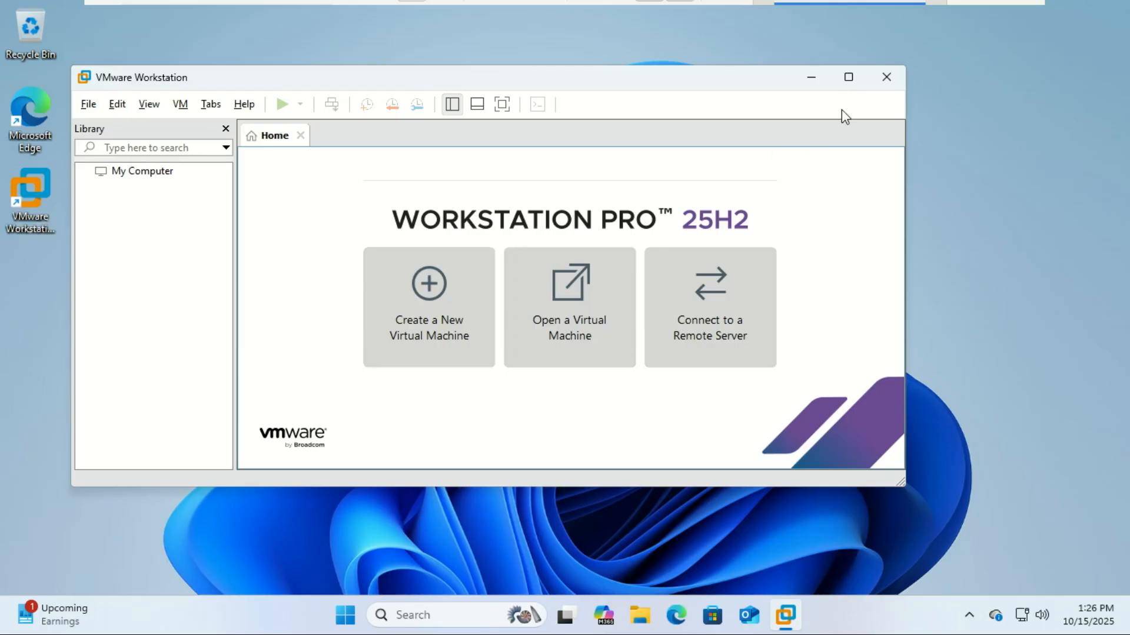
click(847, 77)
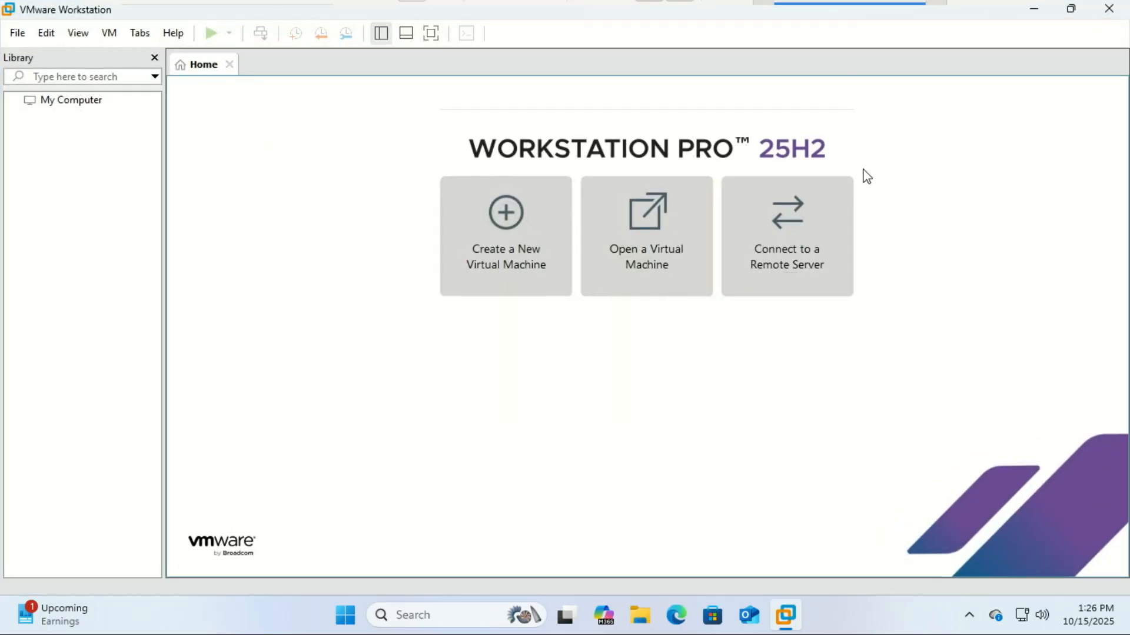
click(504, 230)
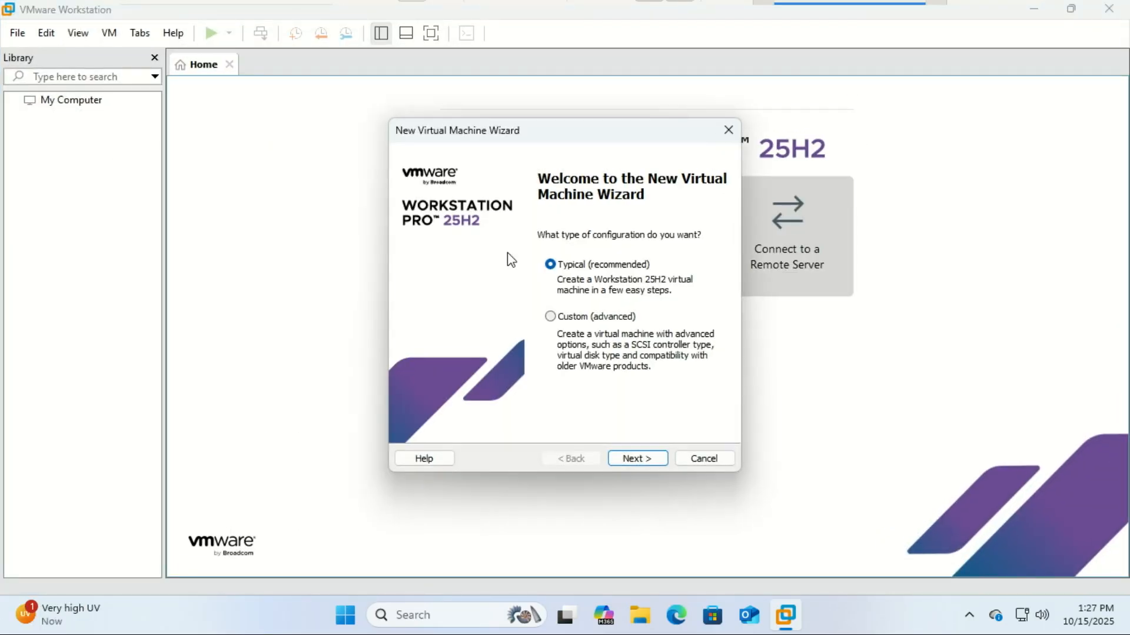
mouse_move(639, 434)
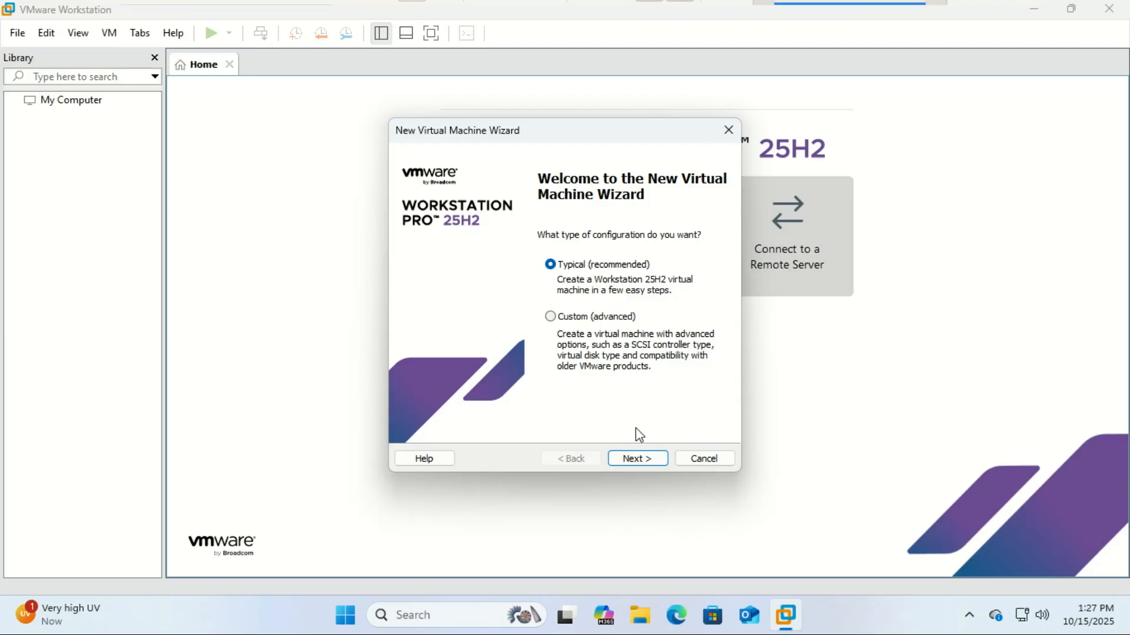
Choose Typical setup and pick the Fedora KDE Live ISO from Downloads as installer disc.
click(636, 459)
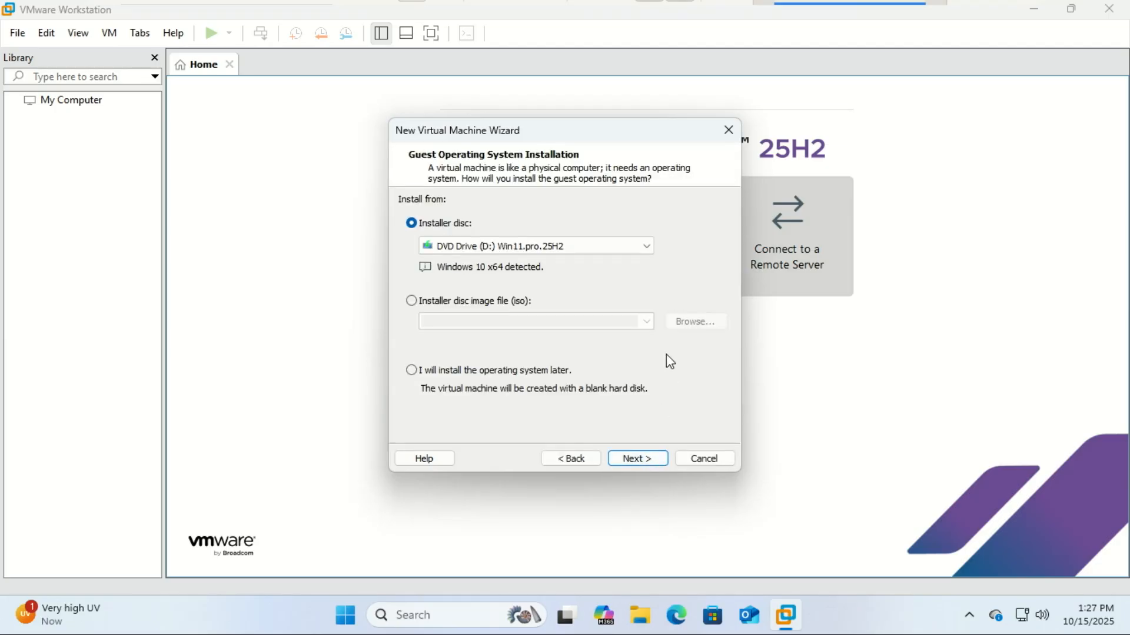
mouse_move(651, 363)
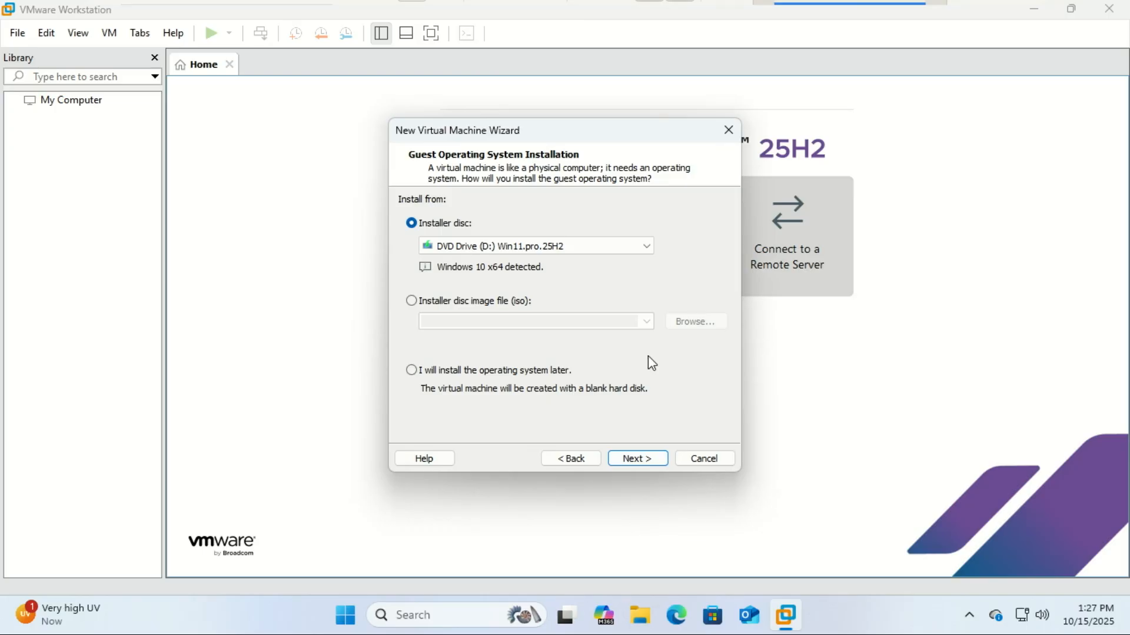
click(411, 300)
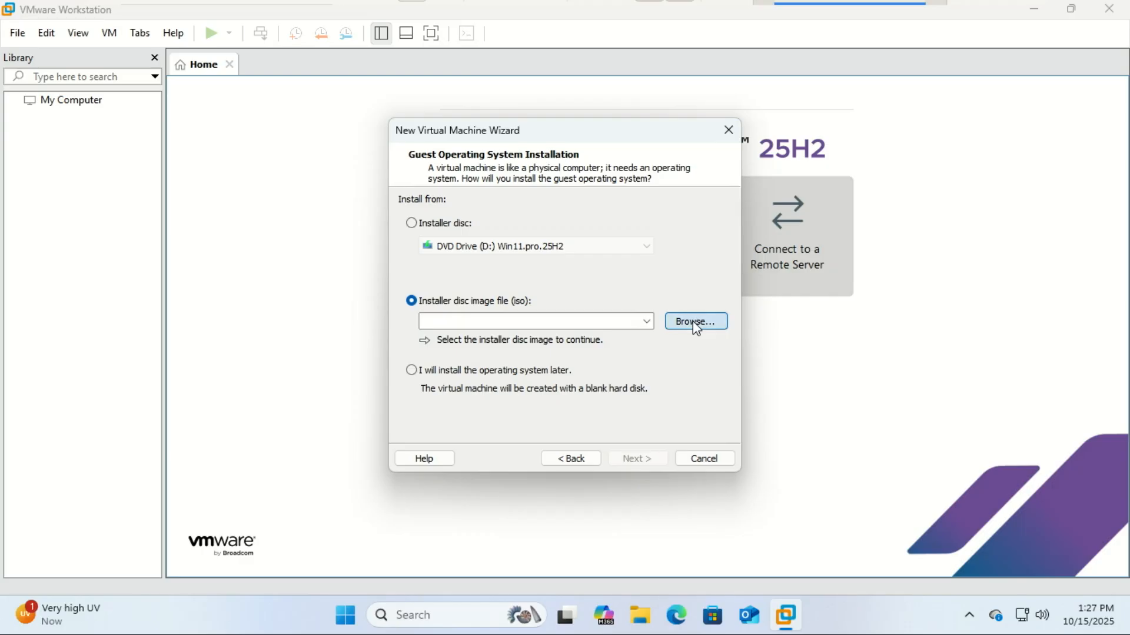
click(694, 321)
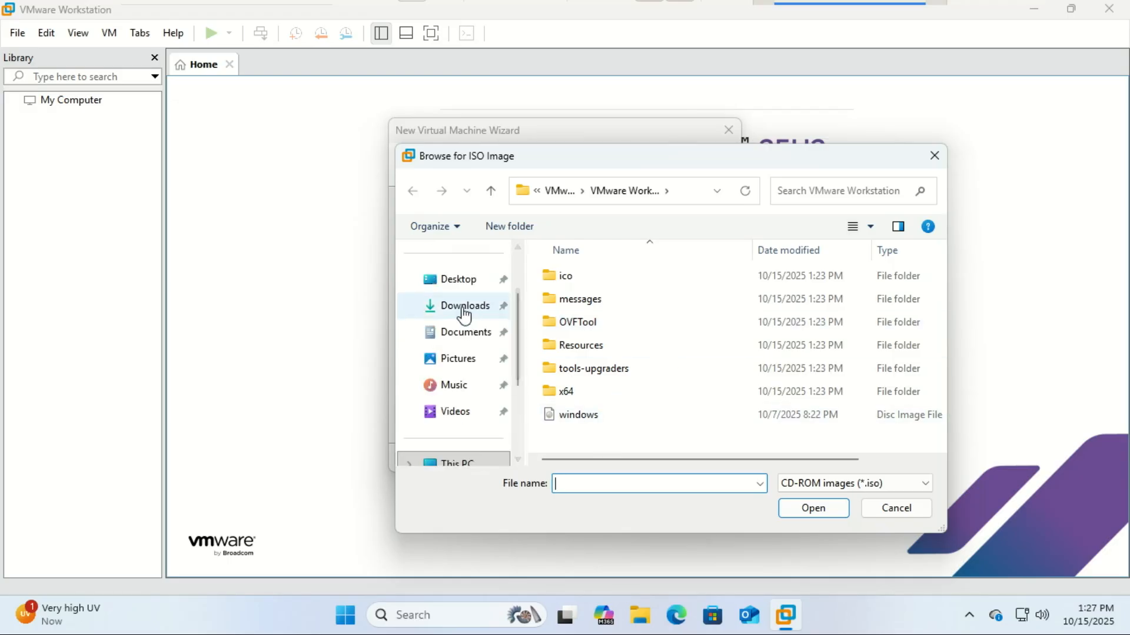
click(812, 508)
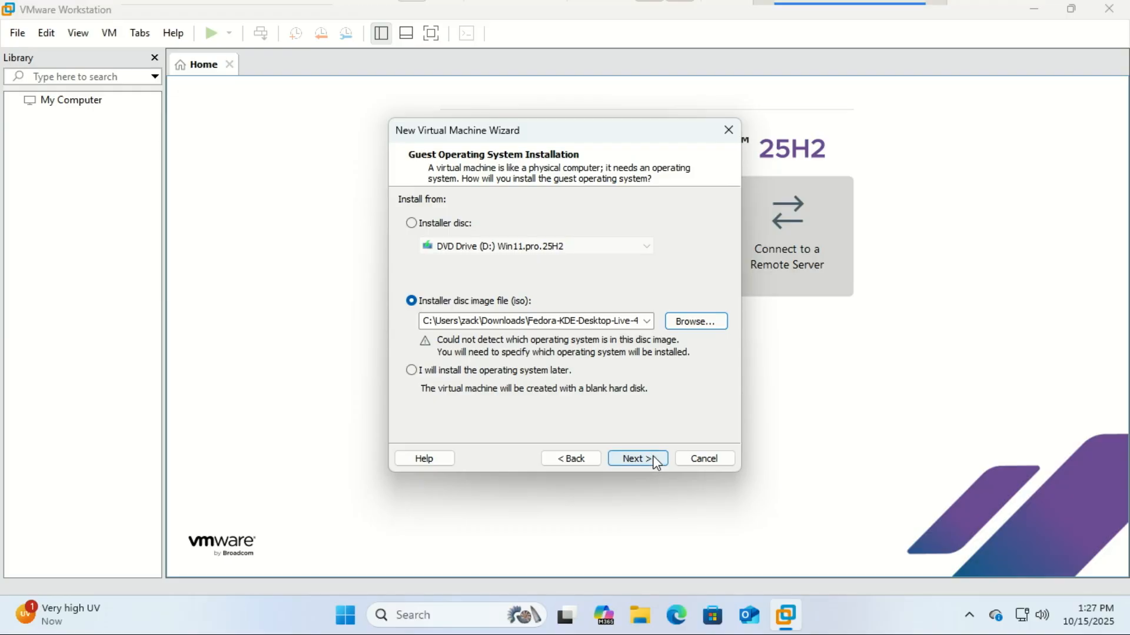
Reach the guest OS page, choose Linux, and open the version list.
click(637, 458)
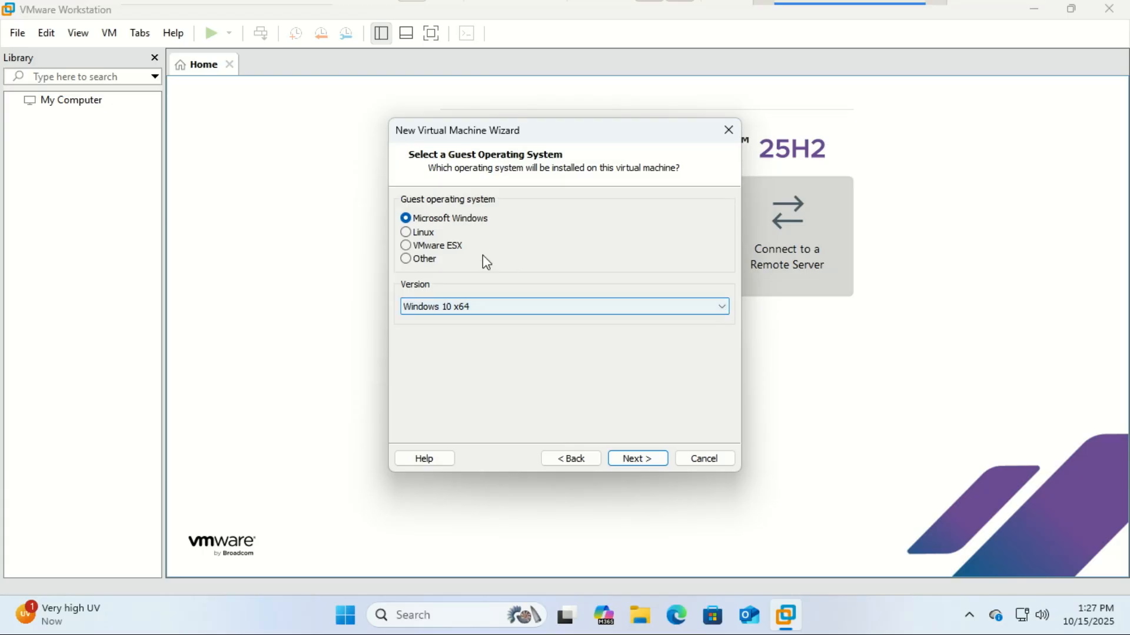
click(405, 232)
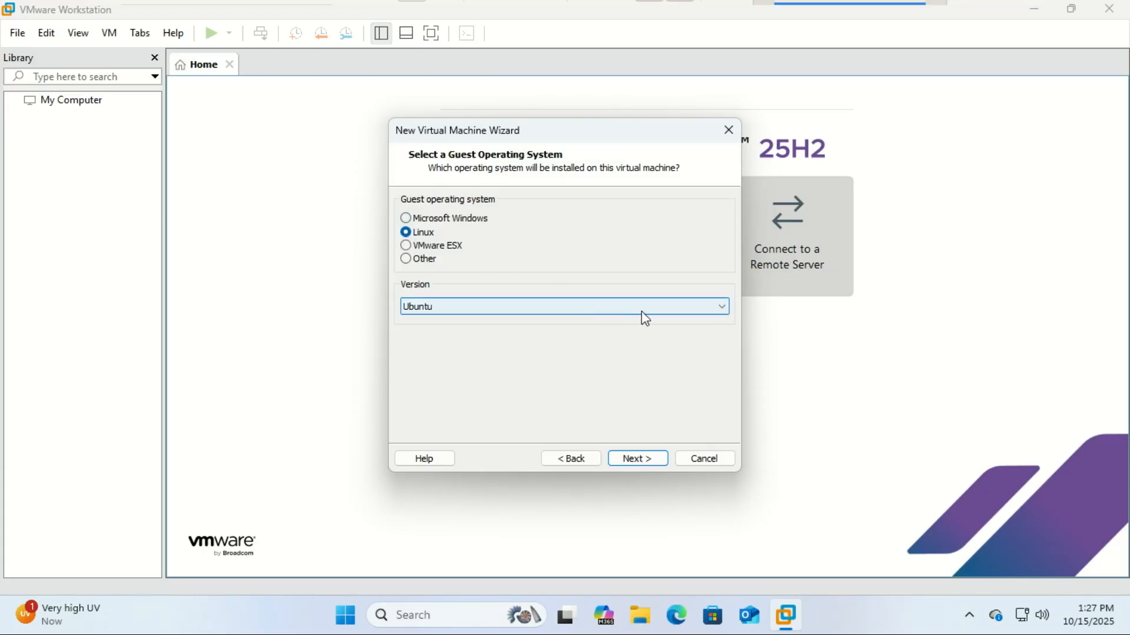
click(719, 306)
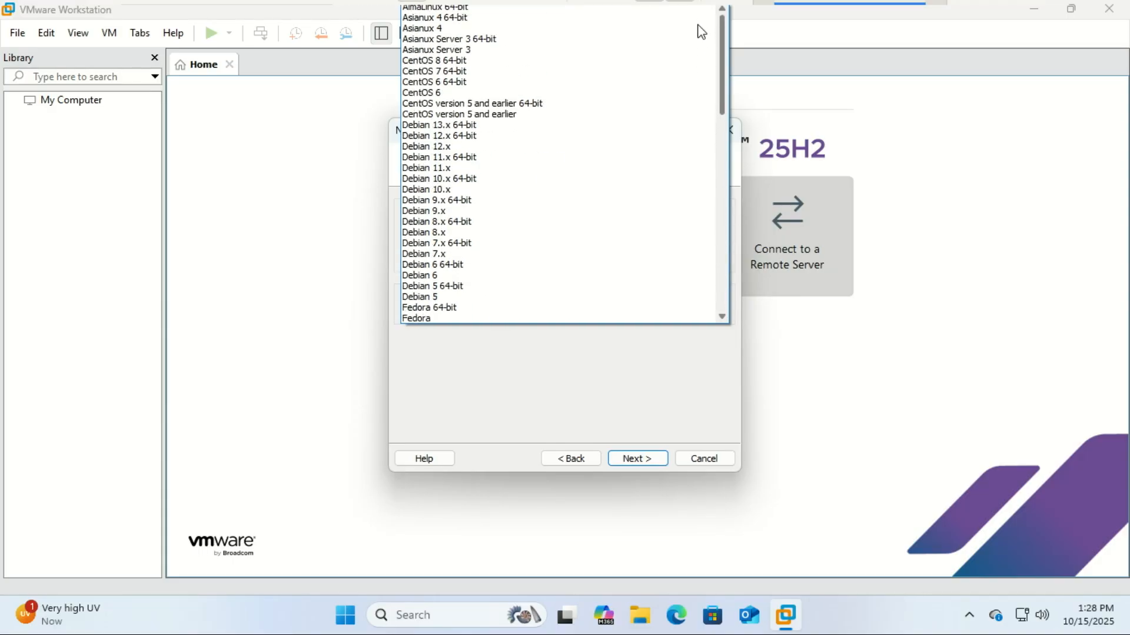
click(421, 92)
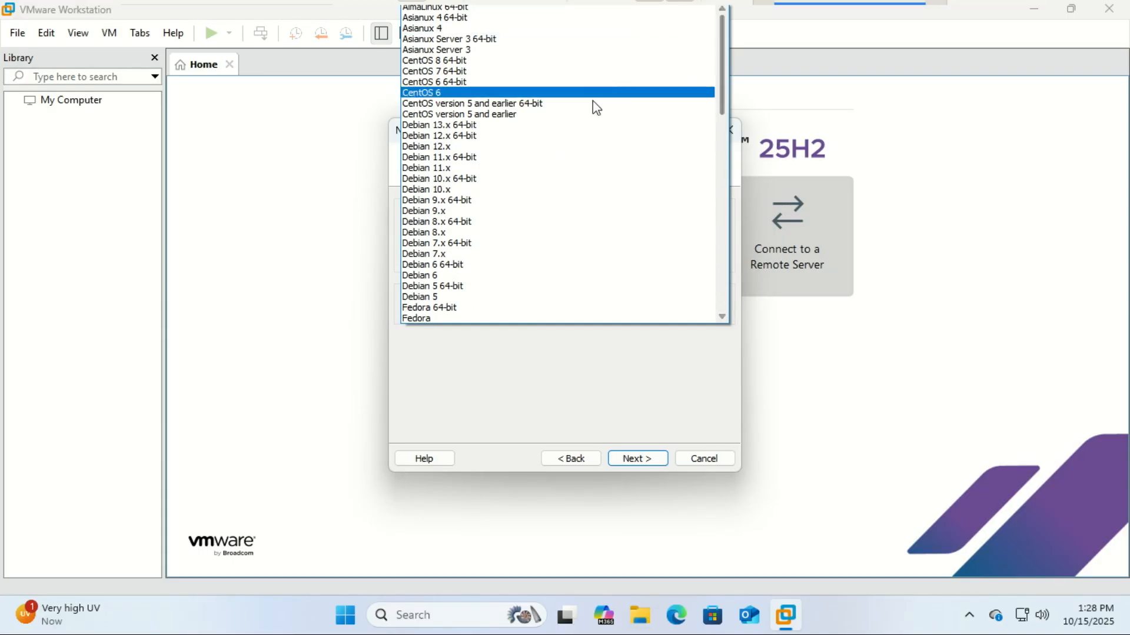
click(437, 125)
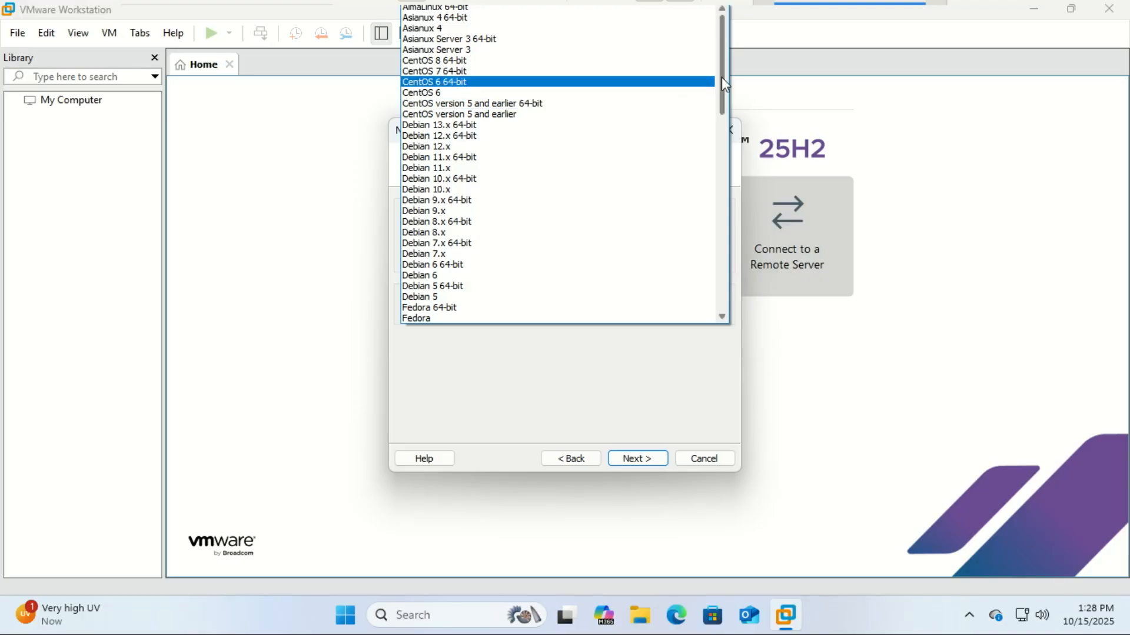
Scroll the Linux version list and select Fedora 64-bit.
scroll(down, 3)
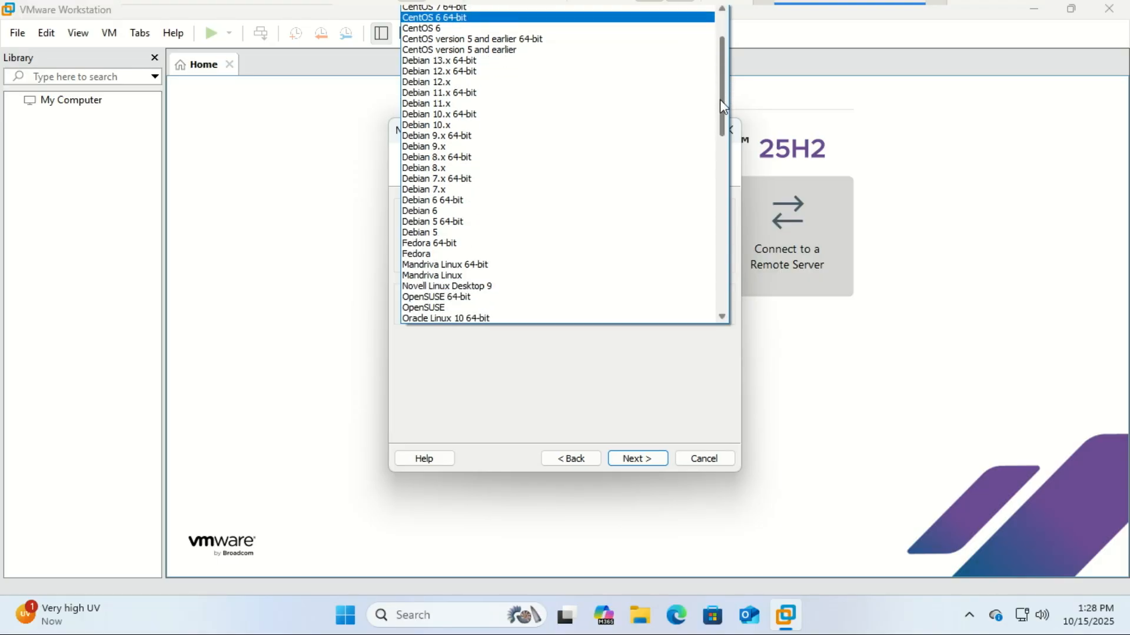
scroll(down, 3)
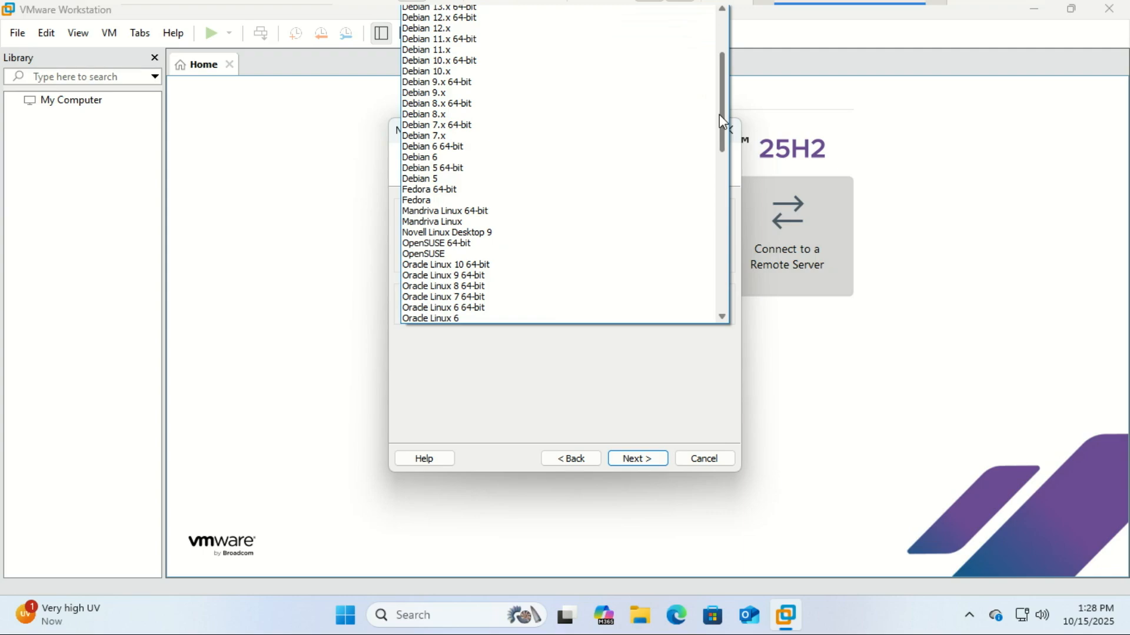
scroll(down, 3)
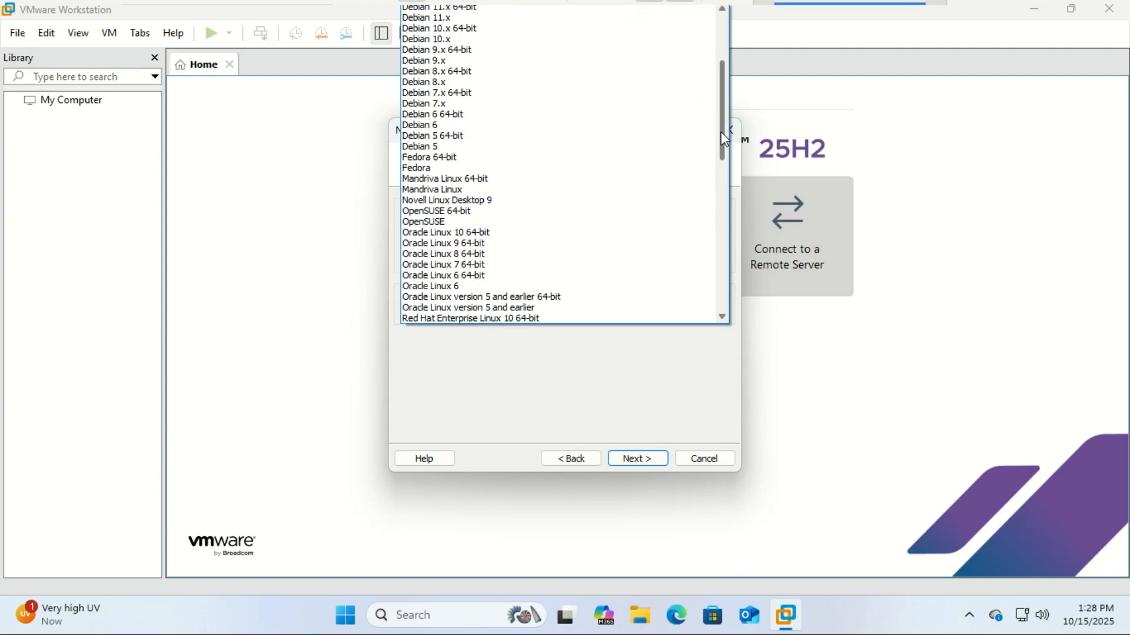
scroll(down, 3)
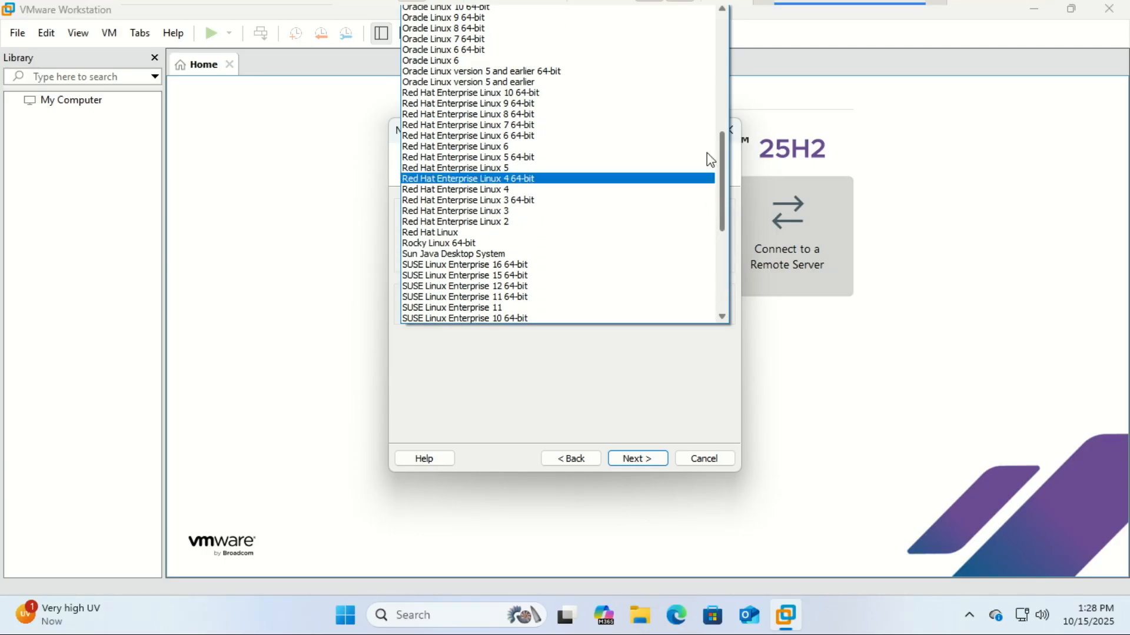
click(470, 92)
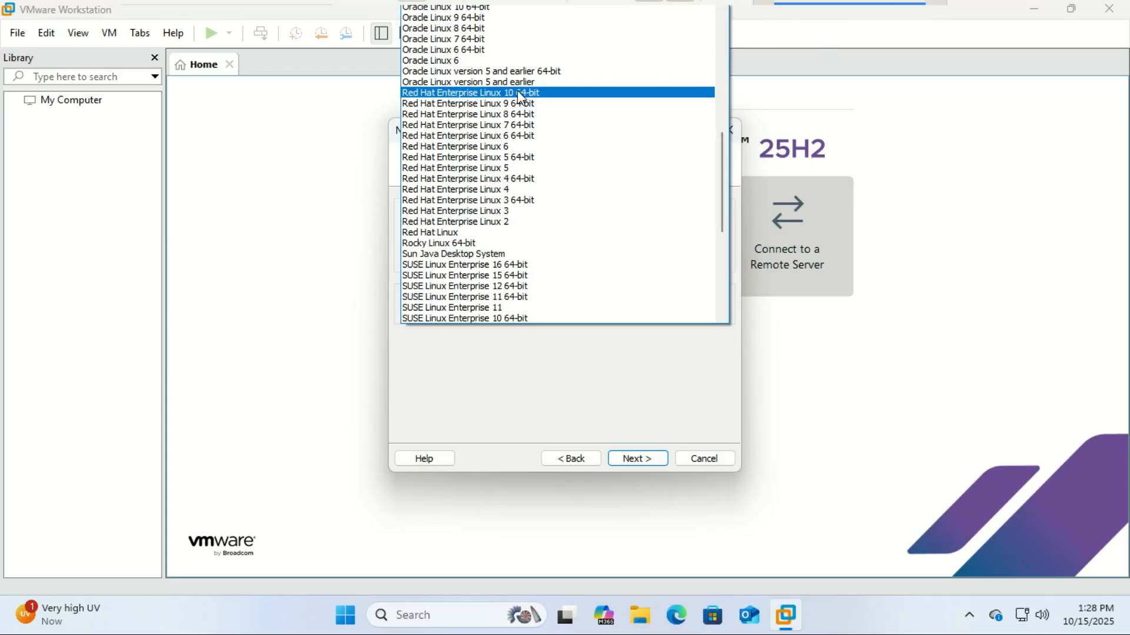
mouse_move(520, 100)
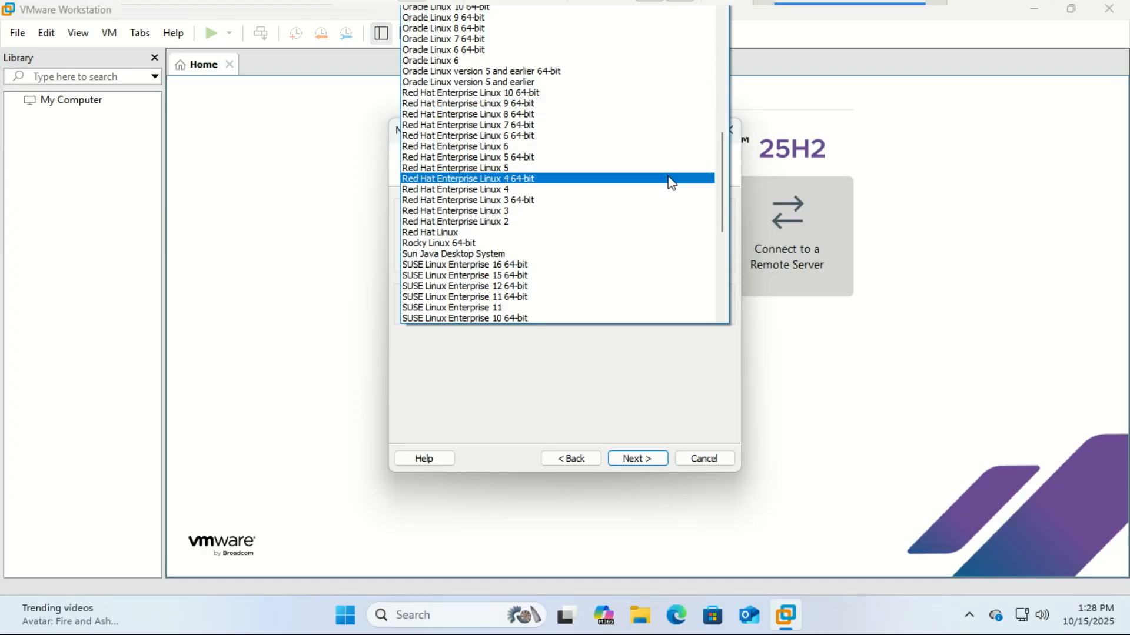
scroll(down, 3)
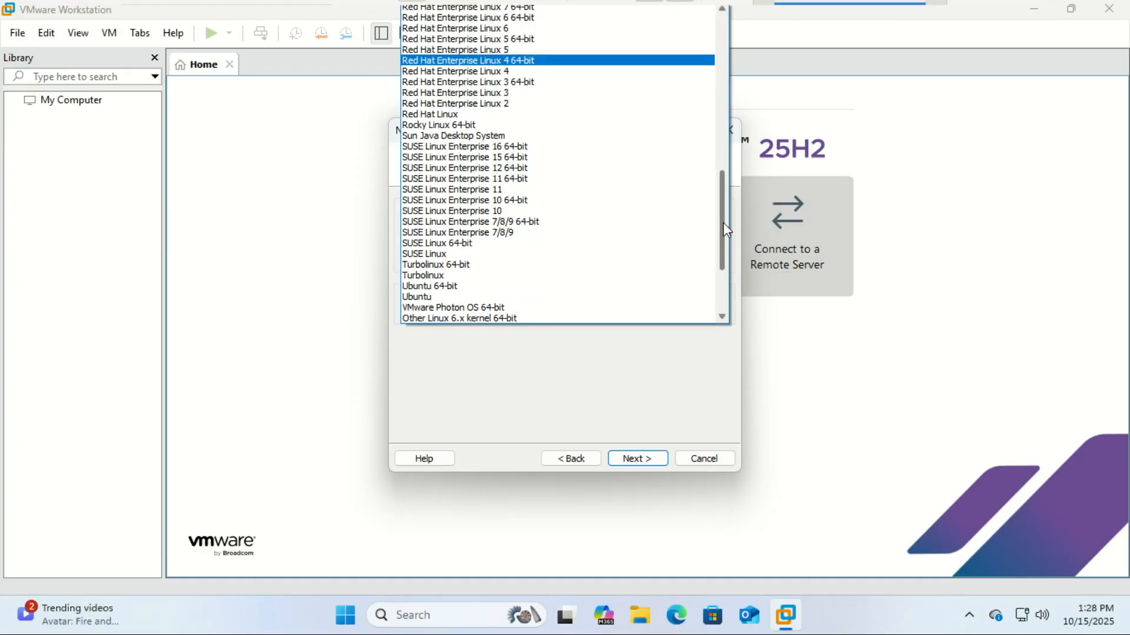
click(458, 319)
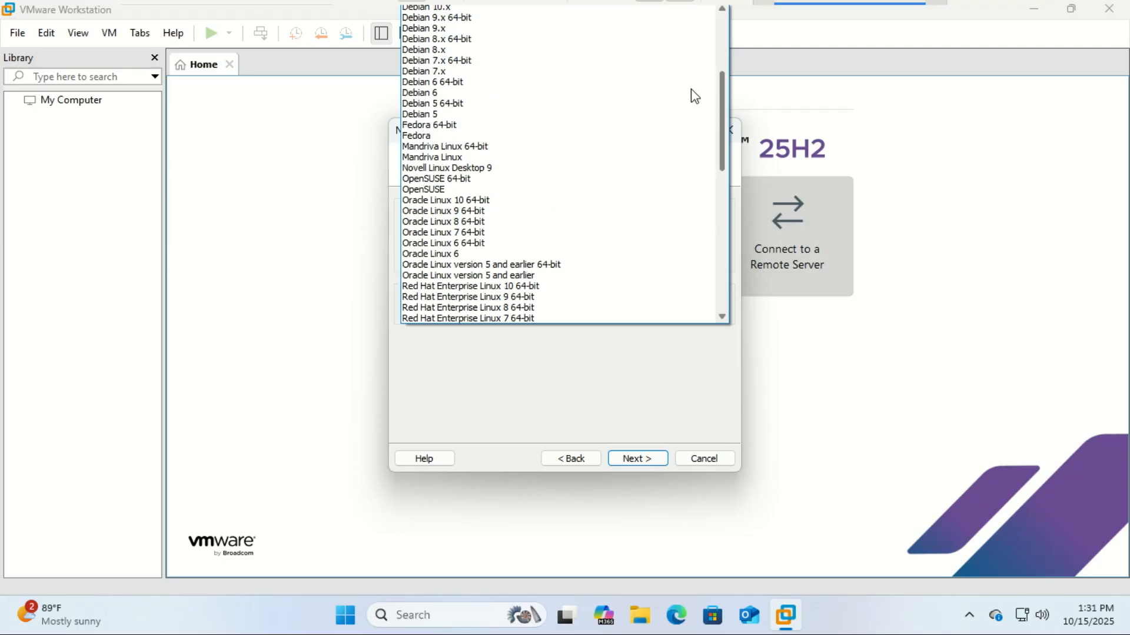
click(429, 125)
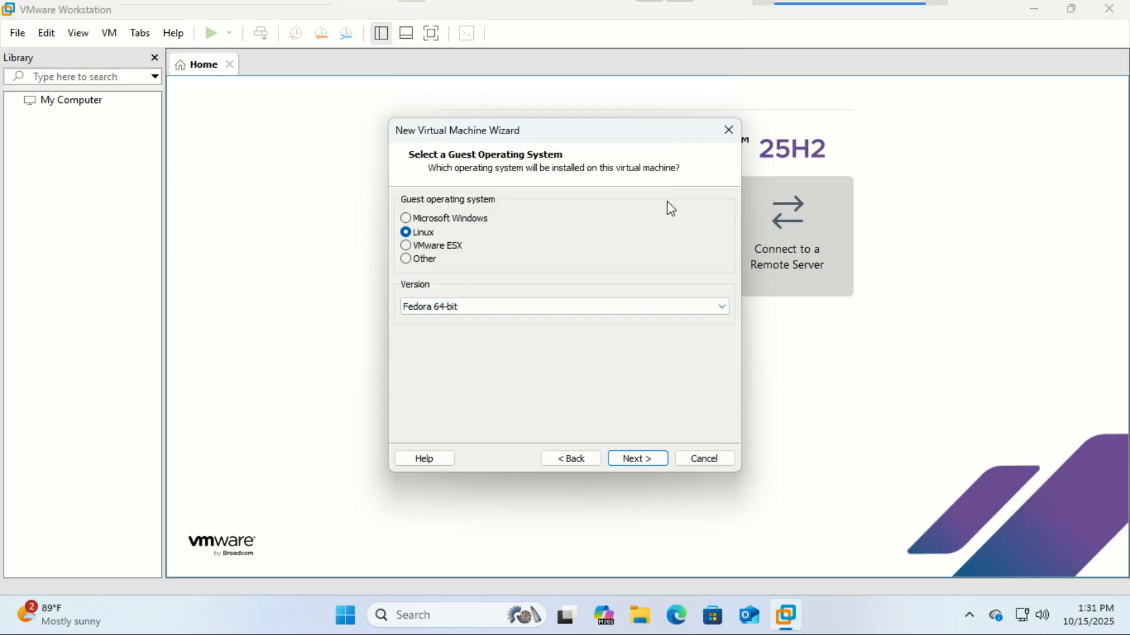
Accept the default VM name and the 20 GB split virtual disk, reaching the summary.
click(636, 459)
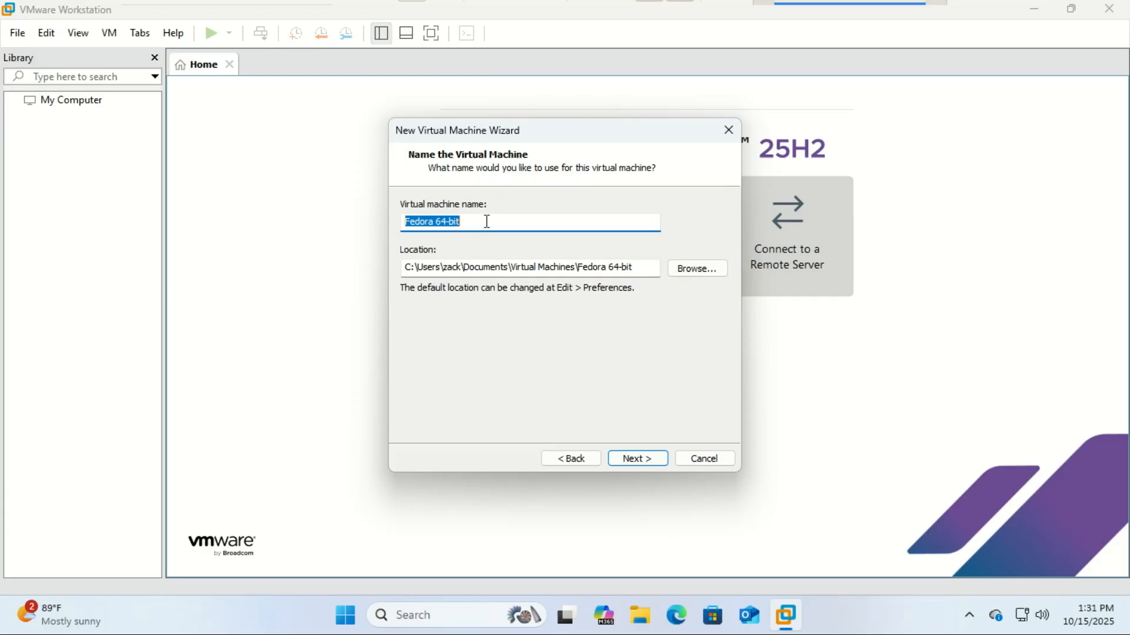
click(530, 222)
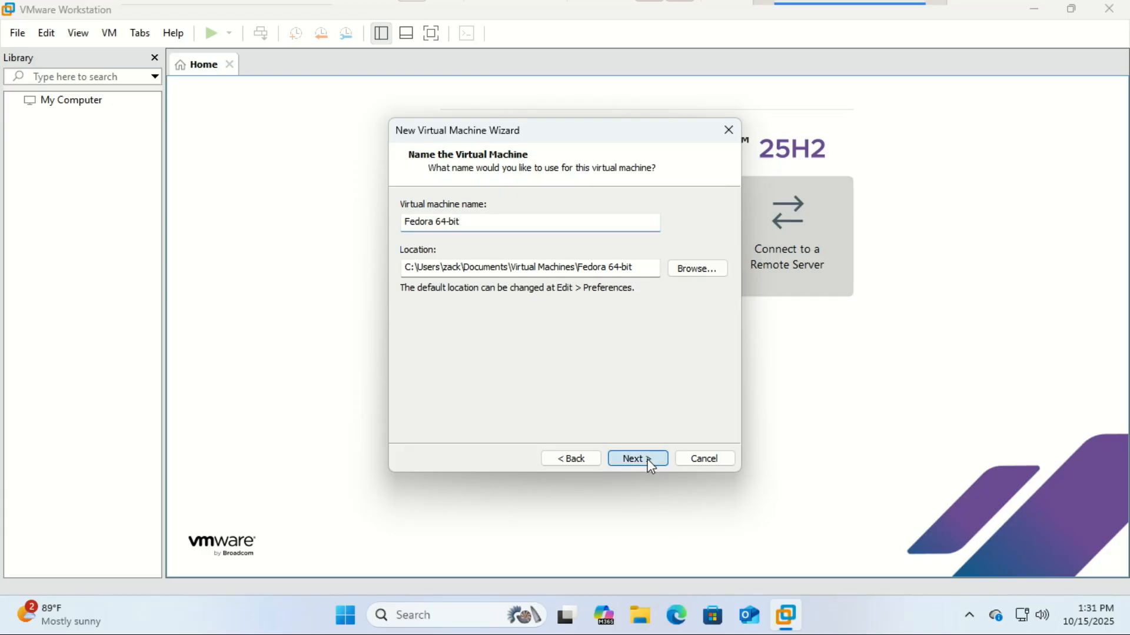
click(637, 458)
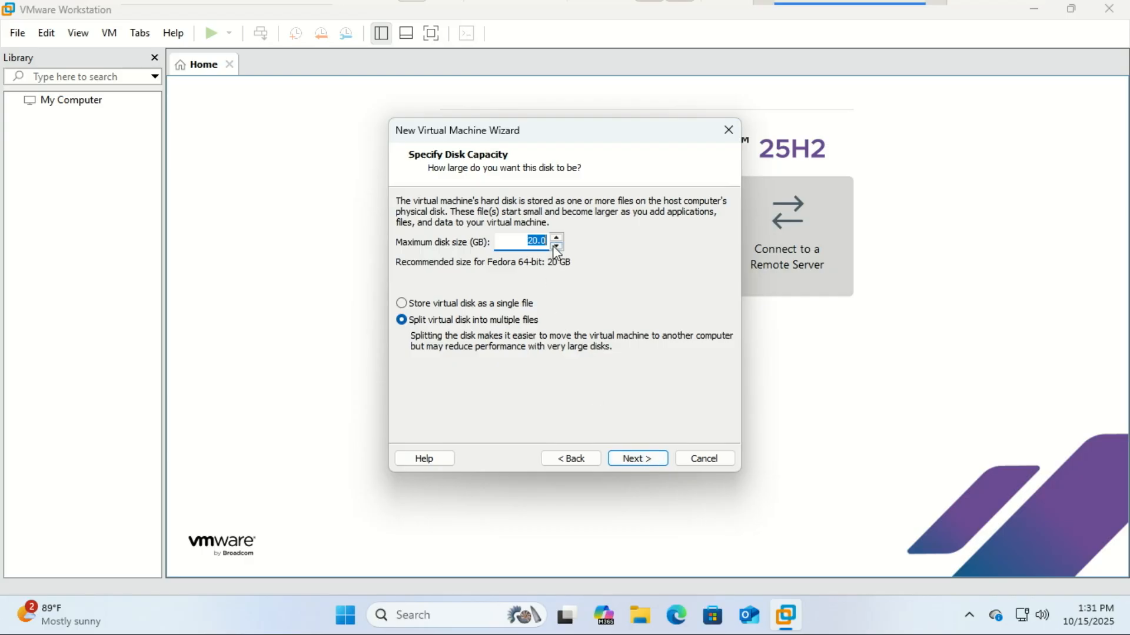
click(555, 238)
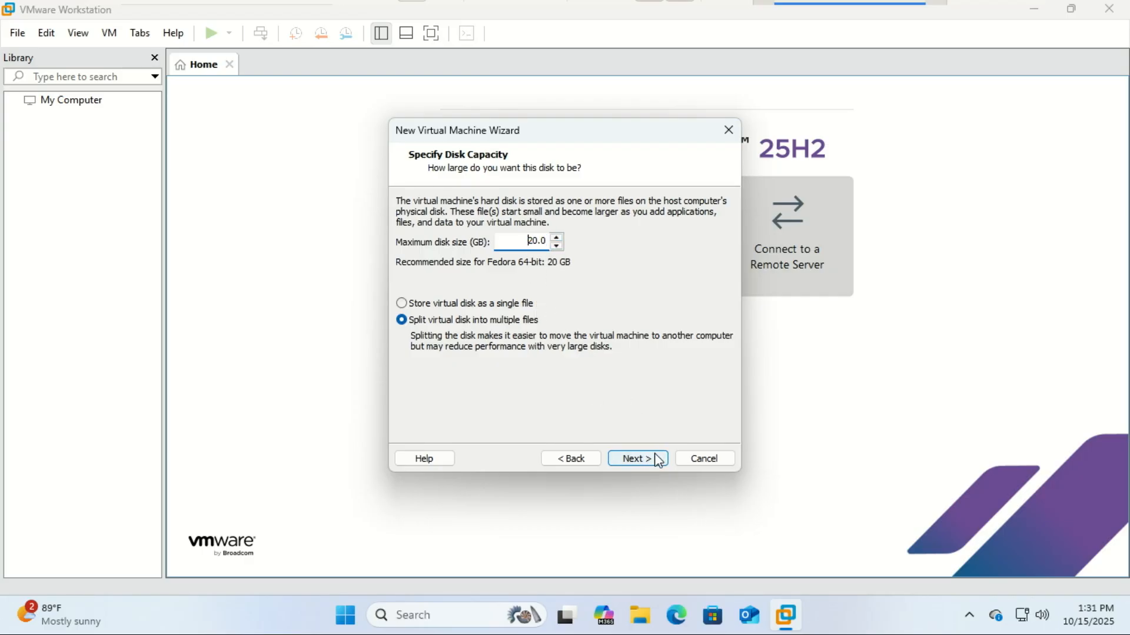
click(634, 459)
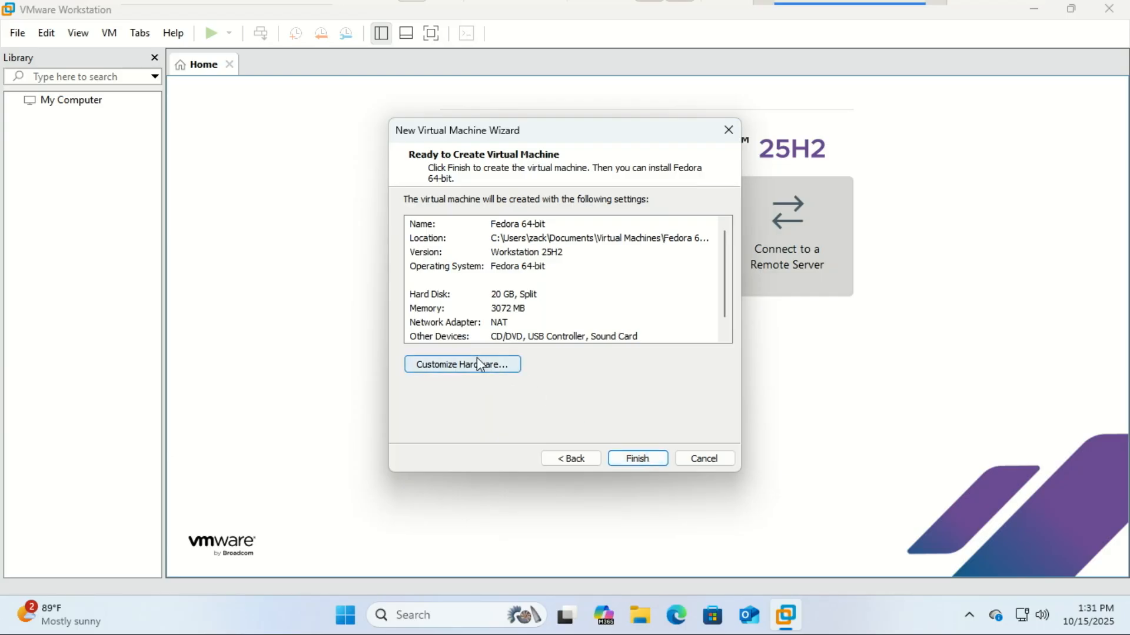
Review Customize Hardware without changes, then finish creating the Fedora 64-bit VM.
click(462, 364)
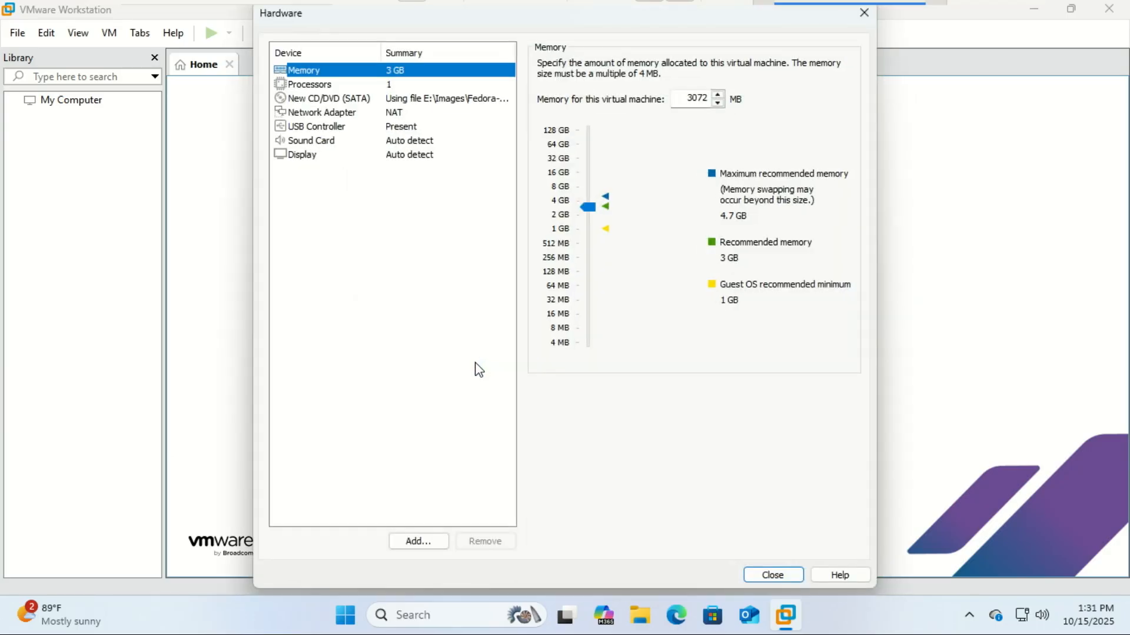
mouse_move(635, 413)
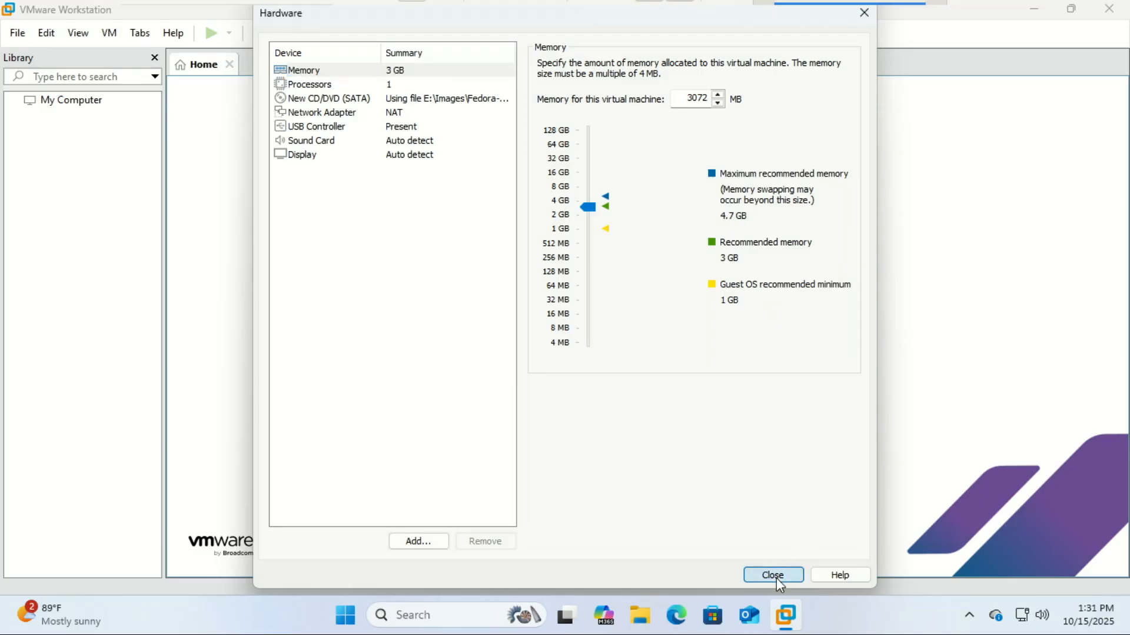
click(772, 575)
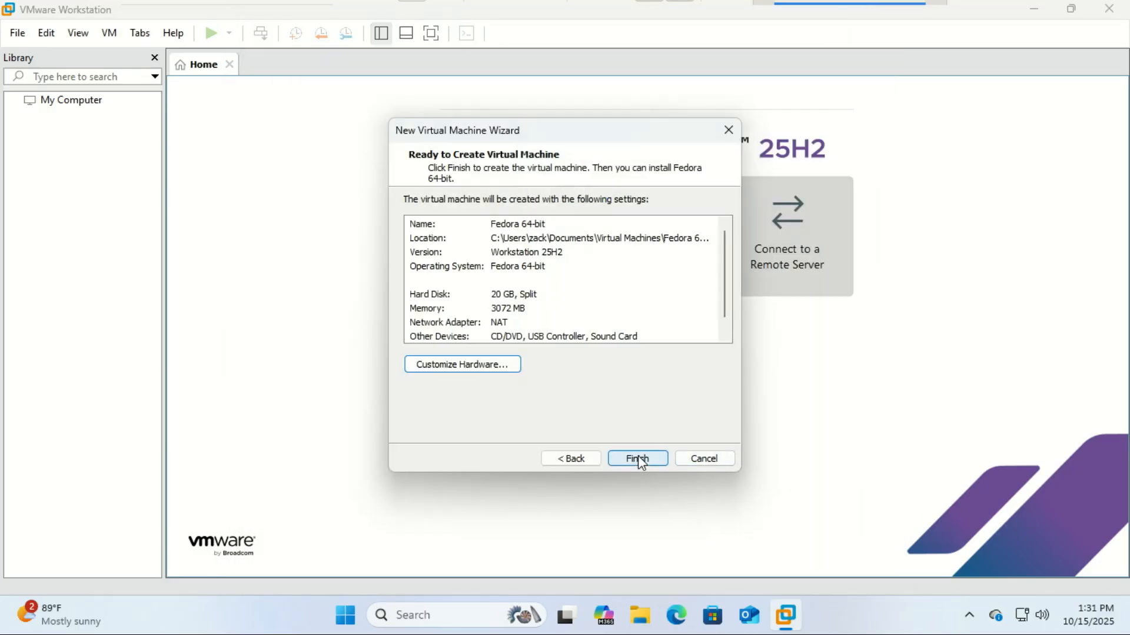
click(636, 459)
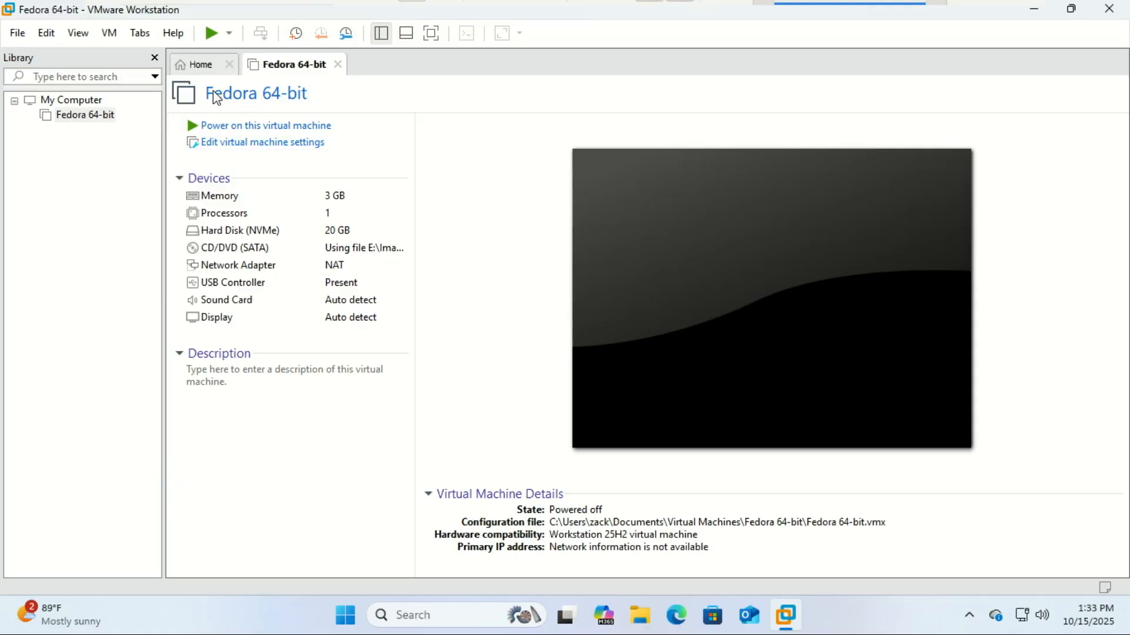
click(173, 32)
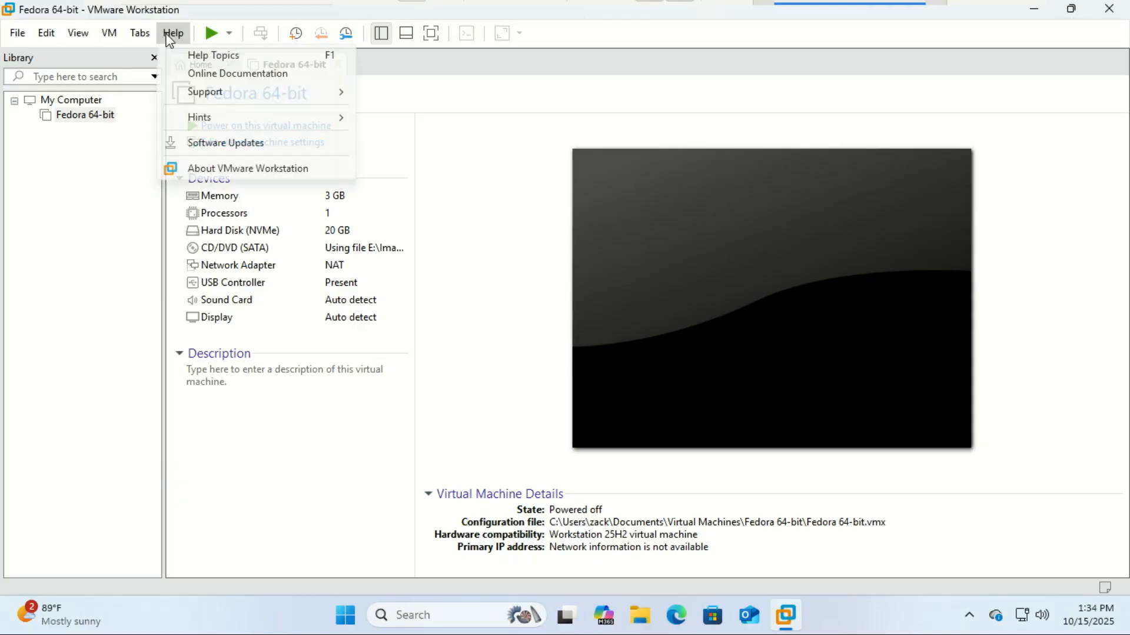
click(247, 168)
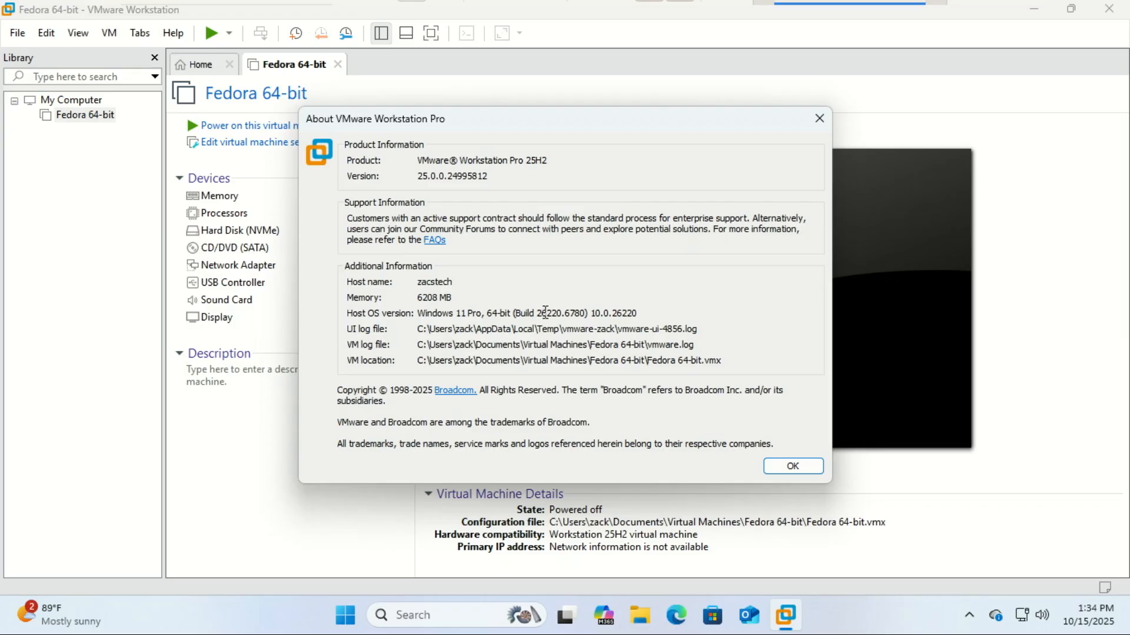
mouse_move(793, 466)
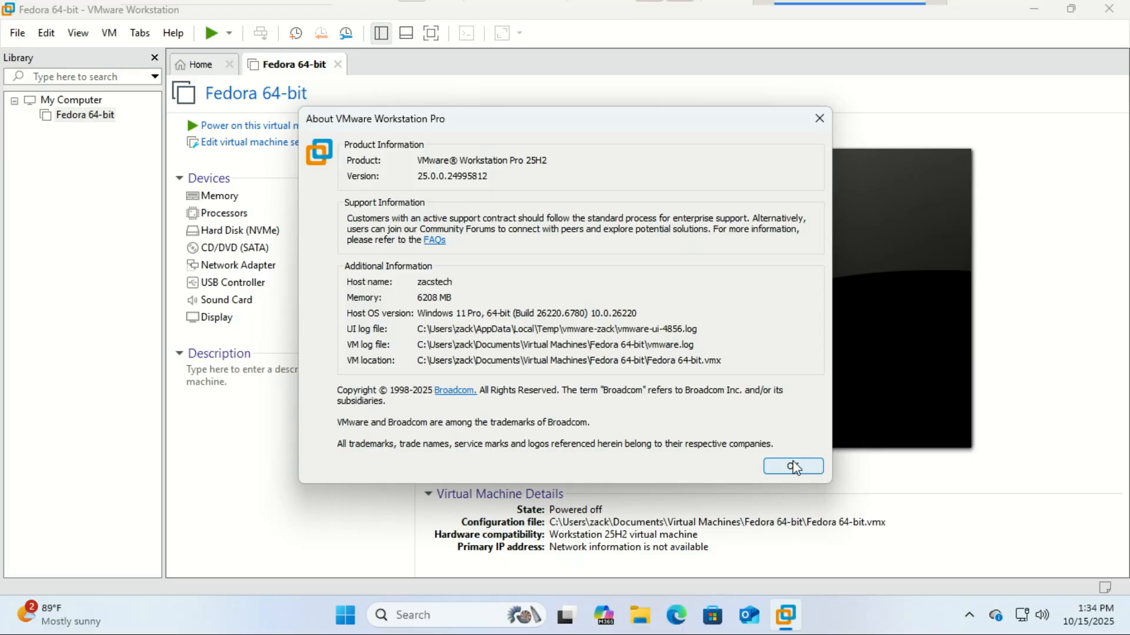
click(791, 466)
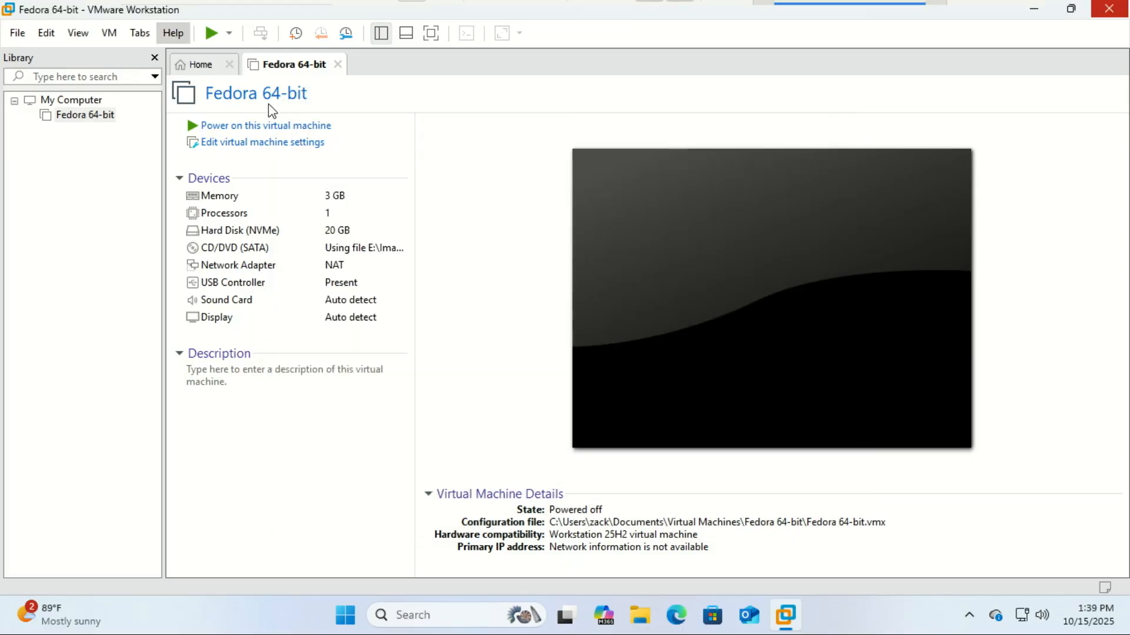
mouse_move(235, 125)
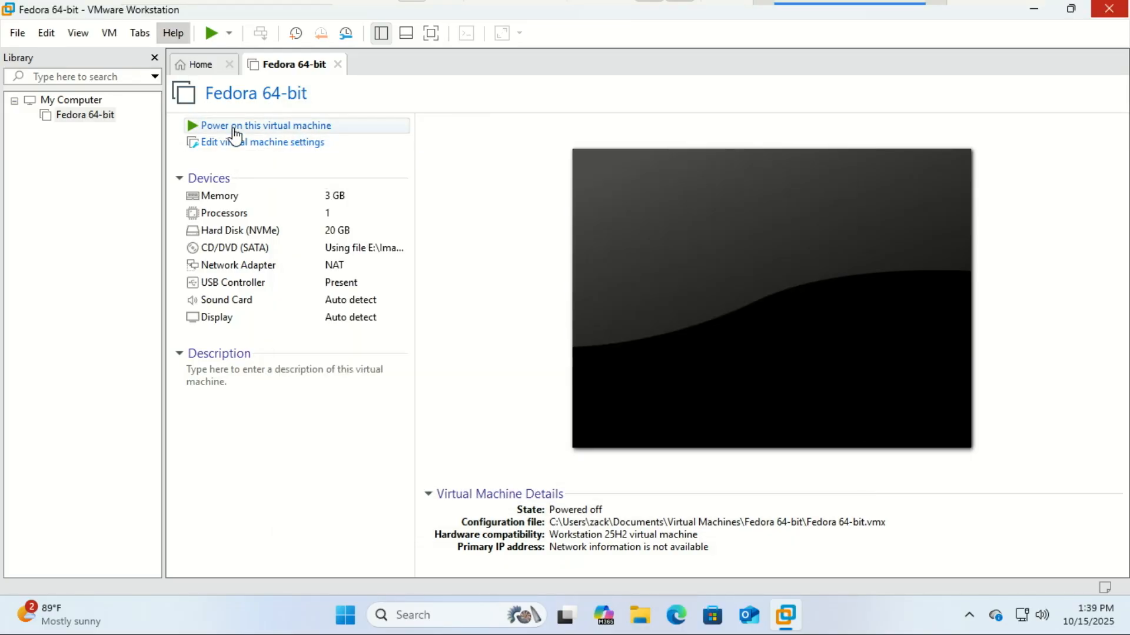
Power on the Fedora VM, accept the performance warning, and advance the Welcome Center.
click(265, 125)
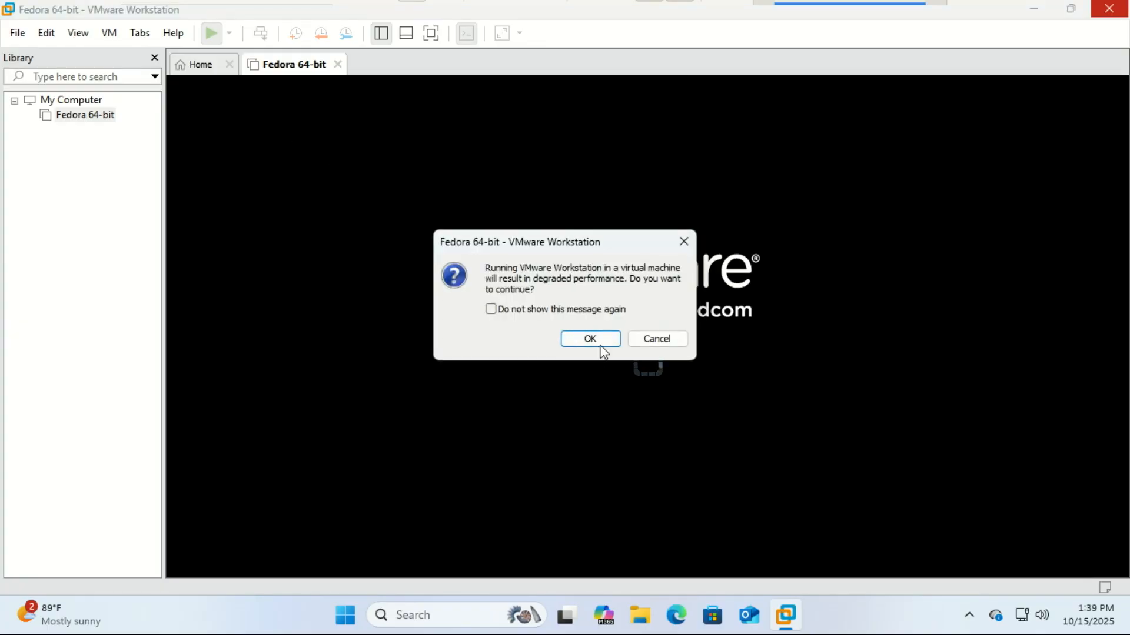
click(589, 339)
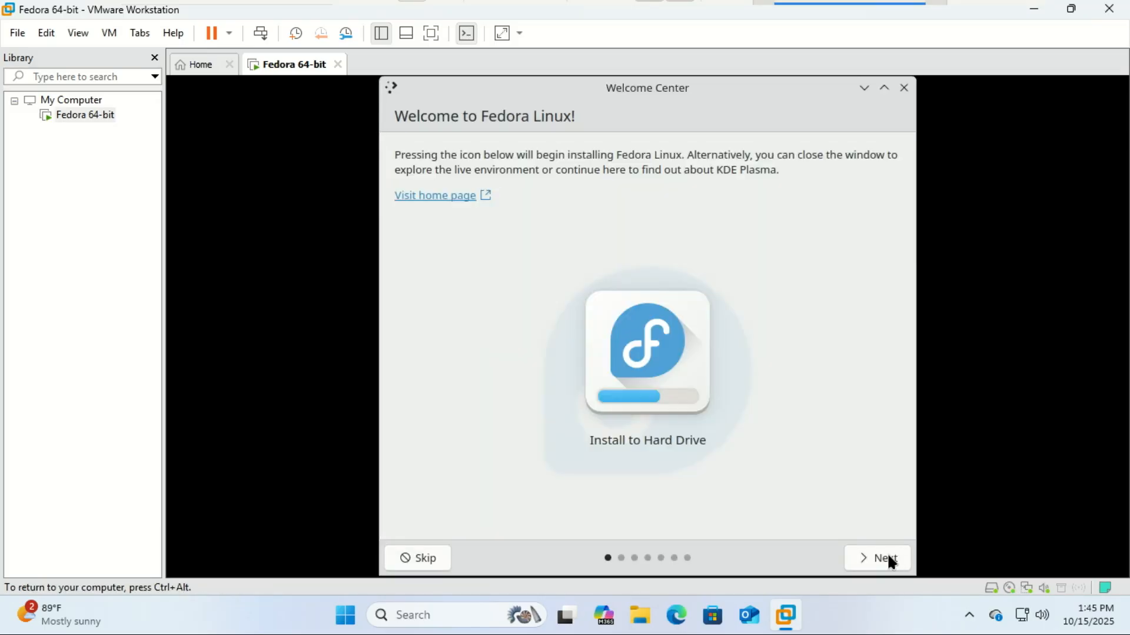
mouse_move(807, 483)
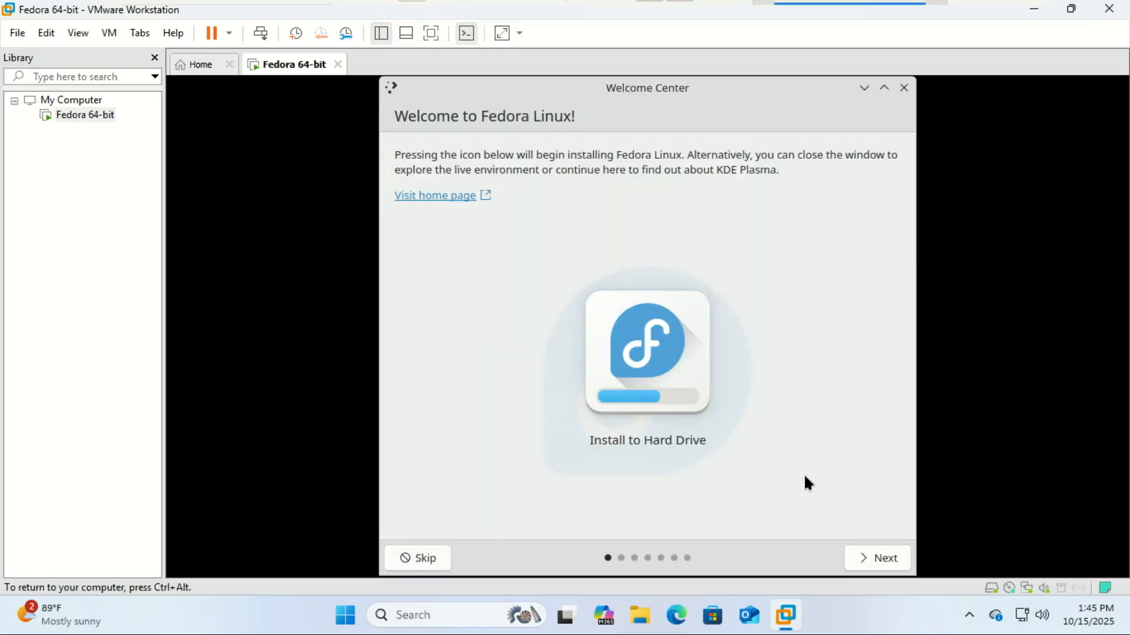
mouse_move(874, 569)
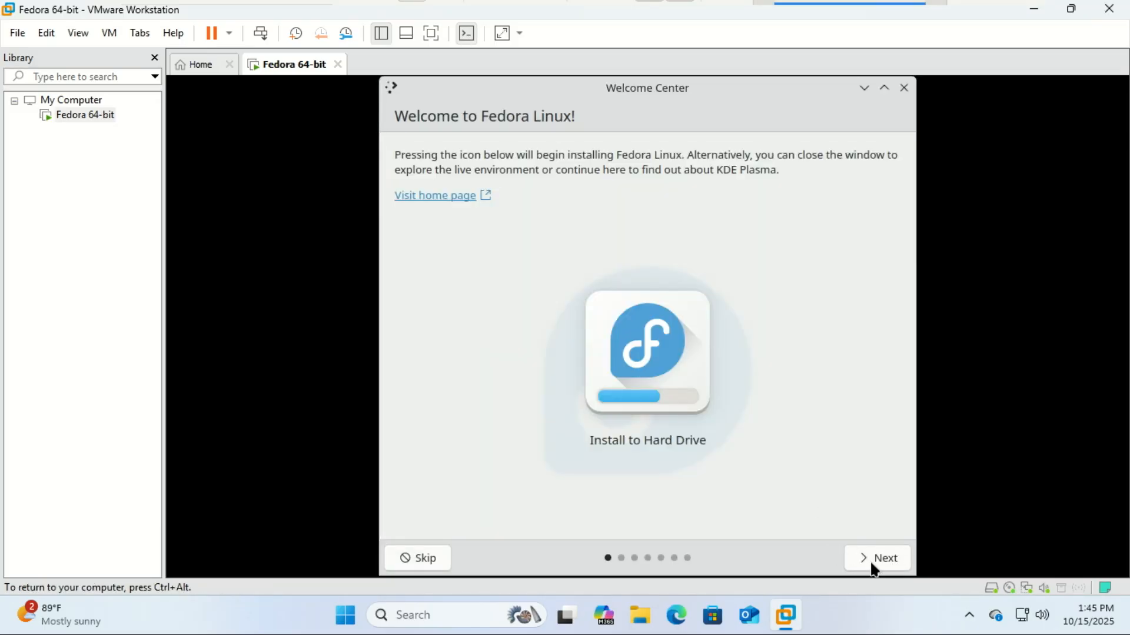
mouse_move(844, 94)
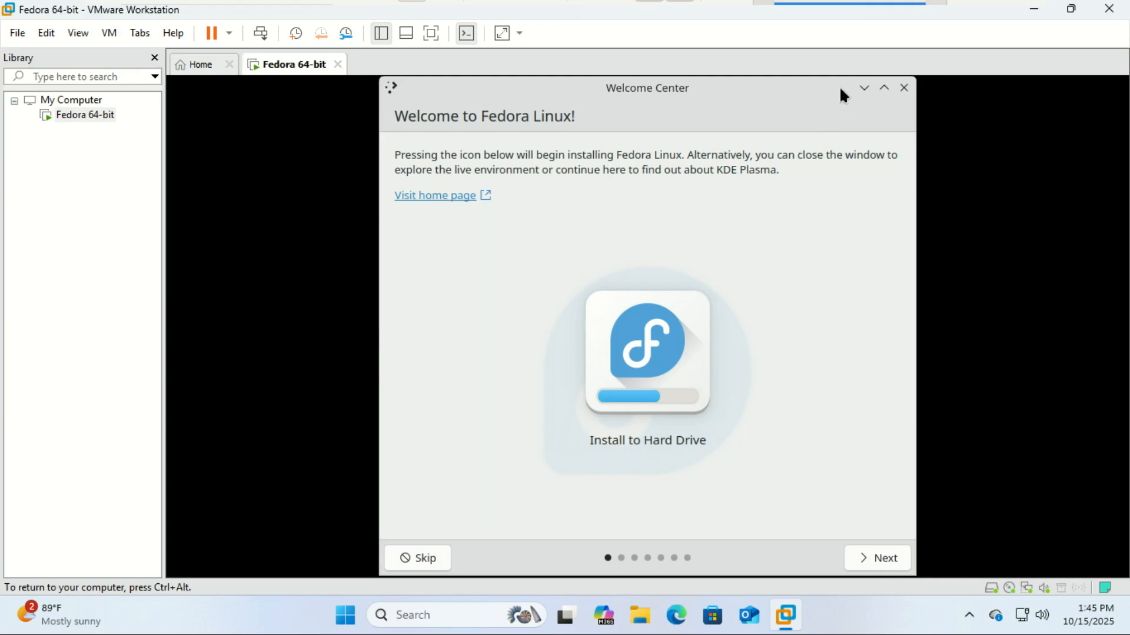
click(876, 558)
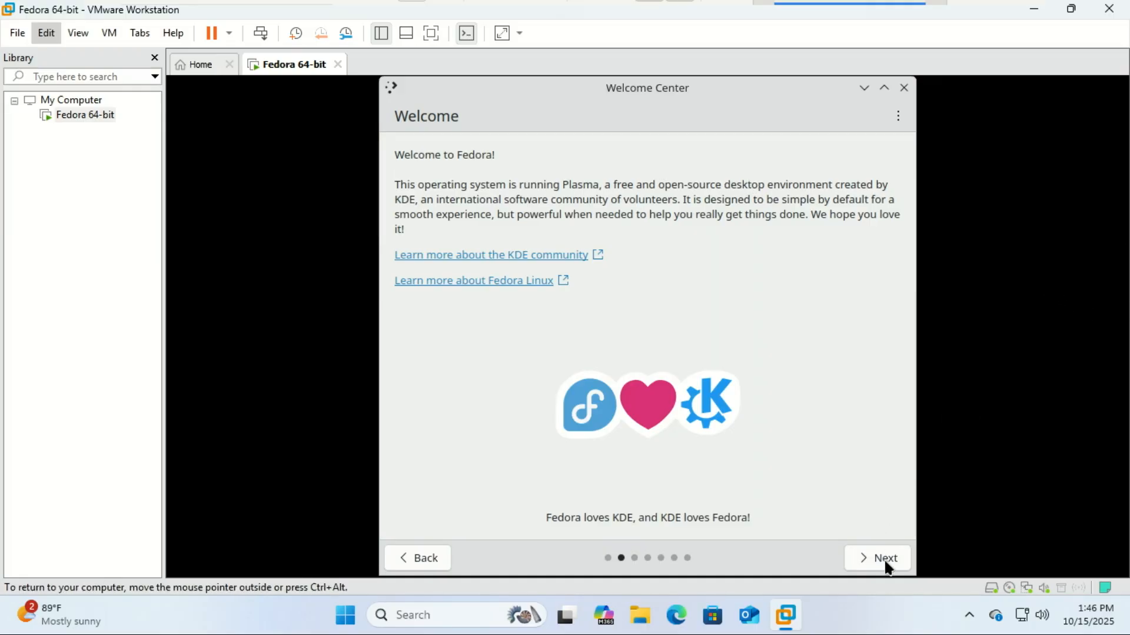
mouse_move(757, 507)
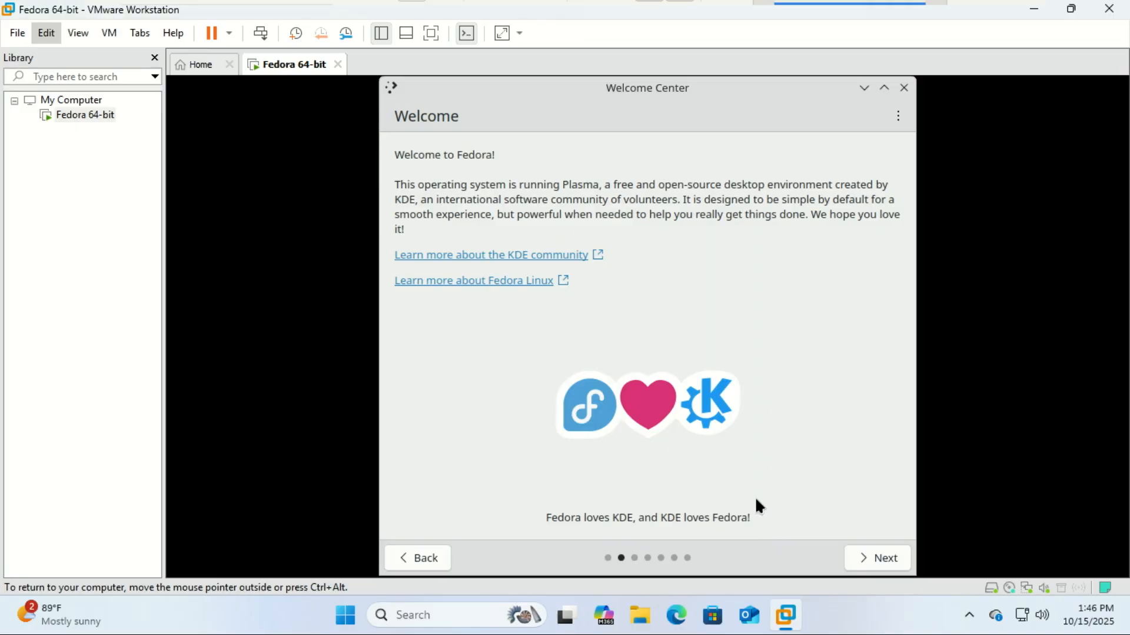
mouse_move(792, 455)
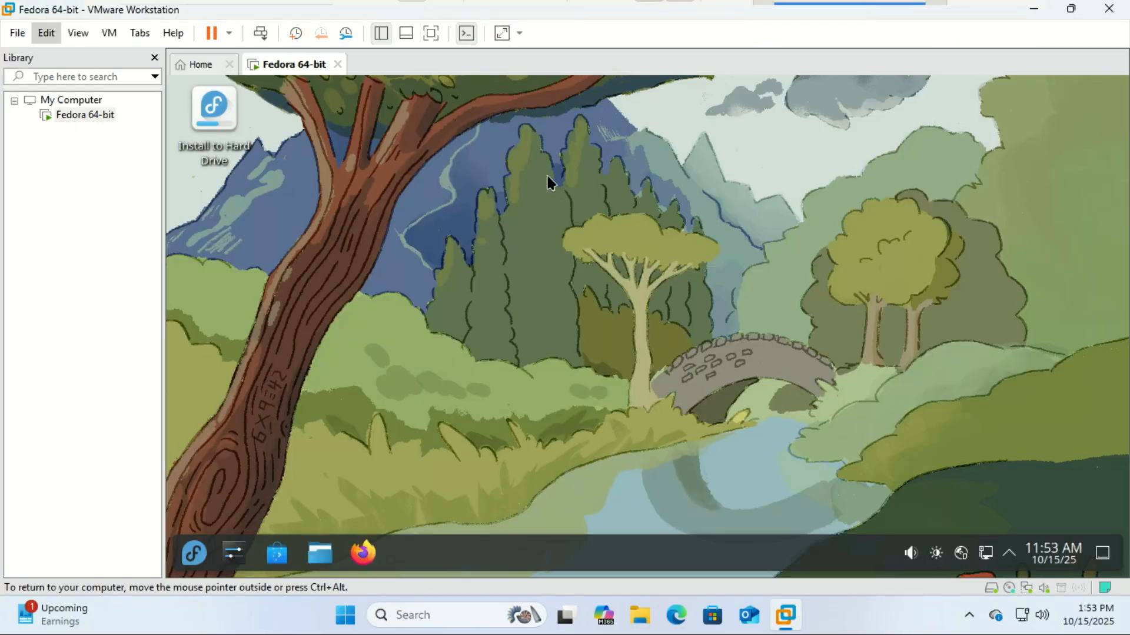
mouse_move(195, 562)
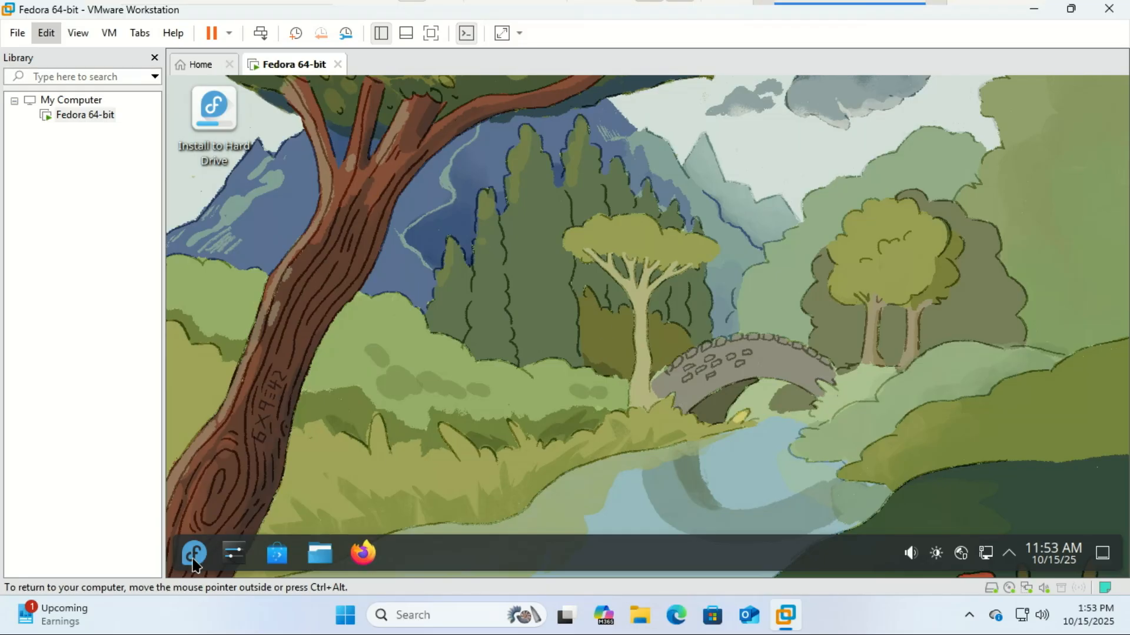
mouse_move(195, 564)
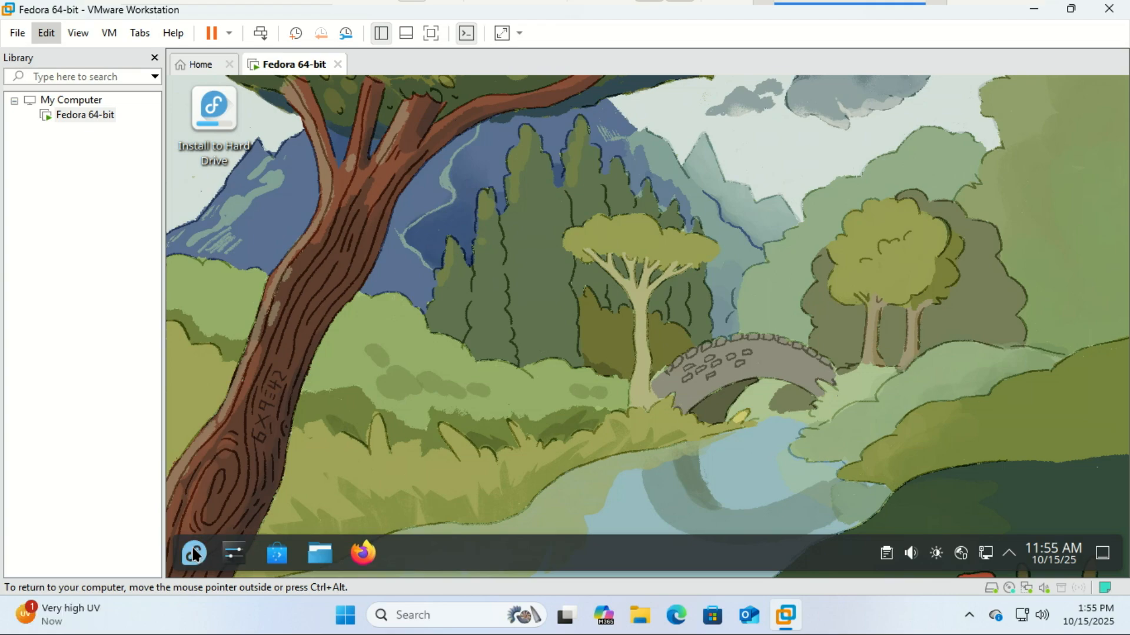
Open the Fedora KDE application launcher from the taskbar.
click(193, 553)
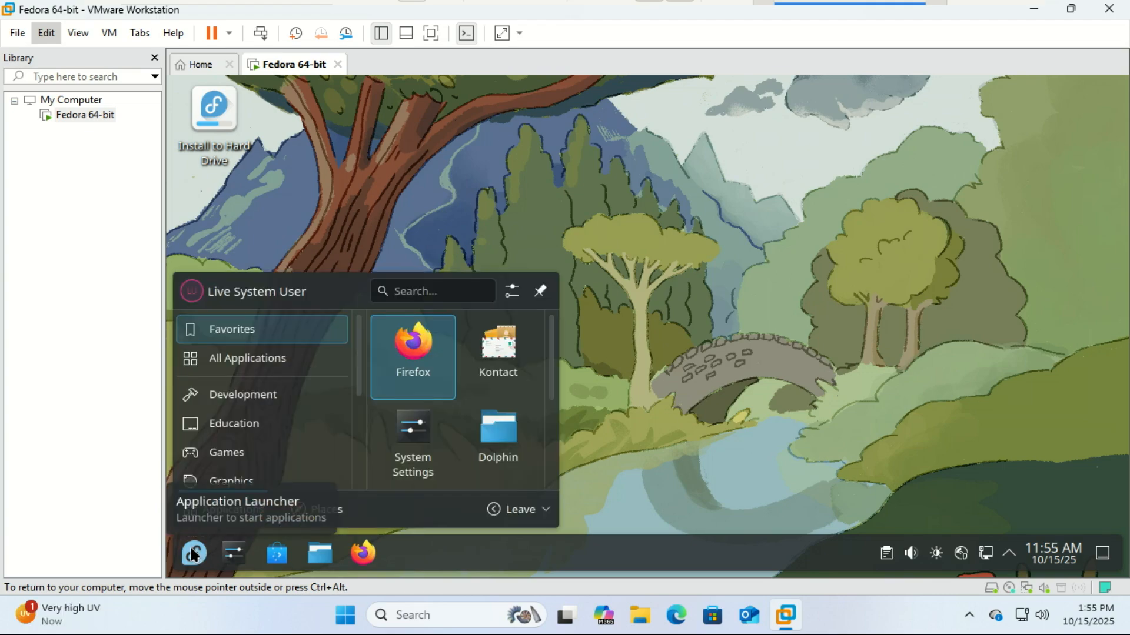